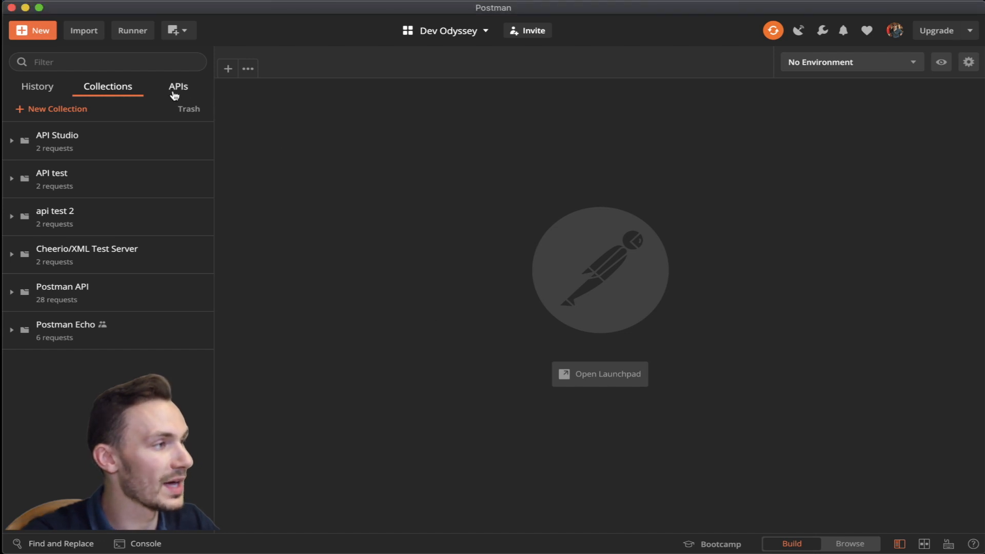
Start a new API named SpaceX GraphQL, version 1.0.0, with the GraphQL schema type
{"action": "left_click", "coordinate": [178, 86]}
{"action": "type", "text": "S"}
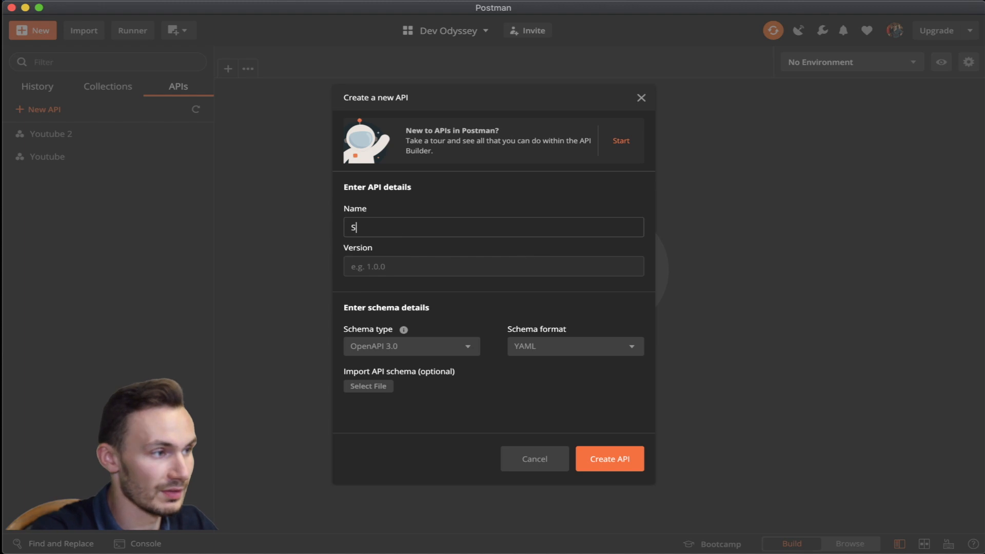
{"action": "type", "text": "paceX GraphQL"}
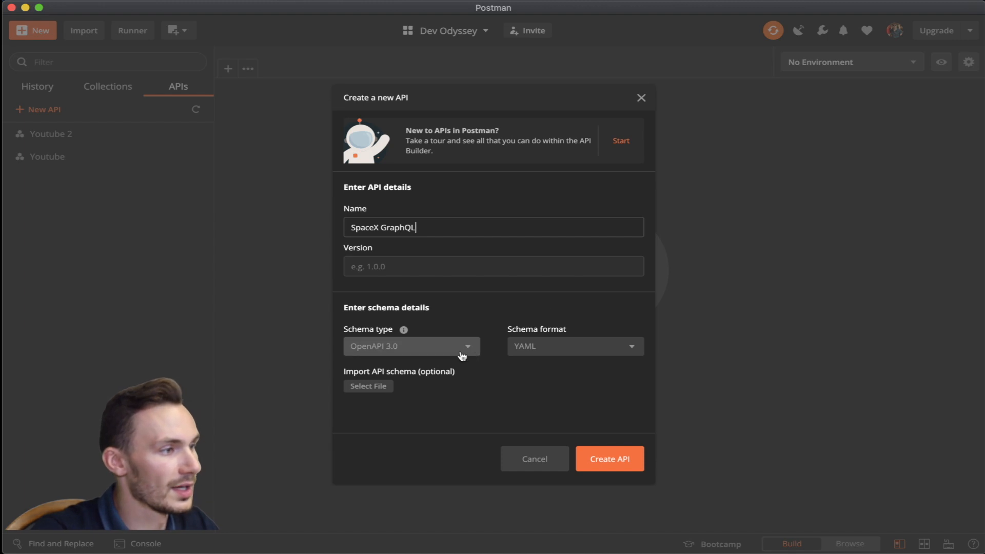
{"action": "type", "text": "1"}
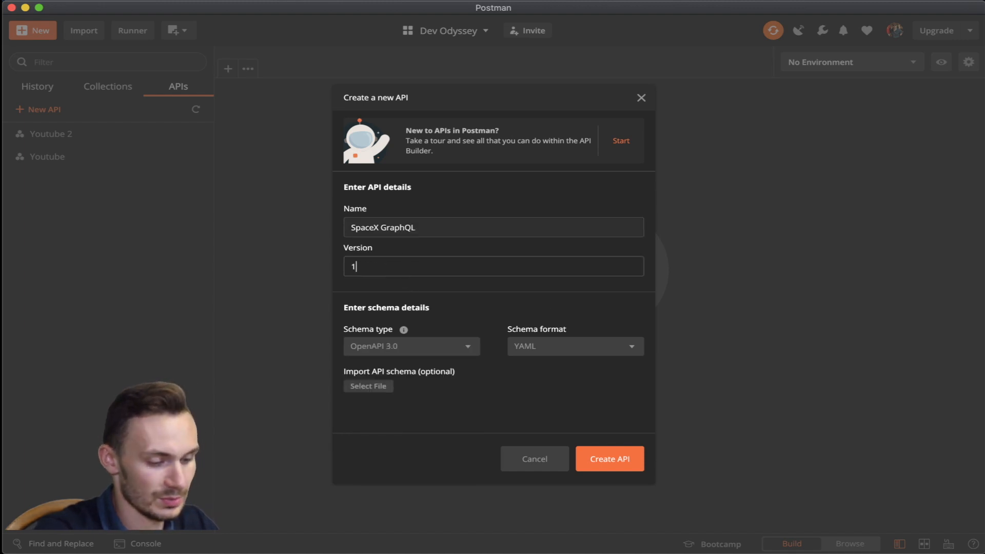
{"action": "type", "text": ".0.0"}
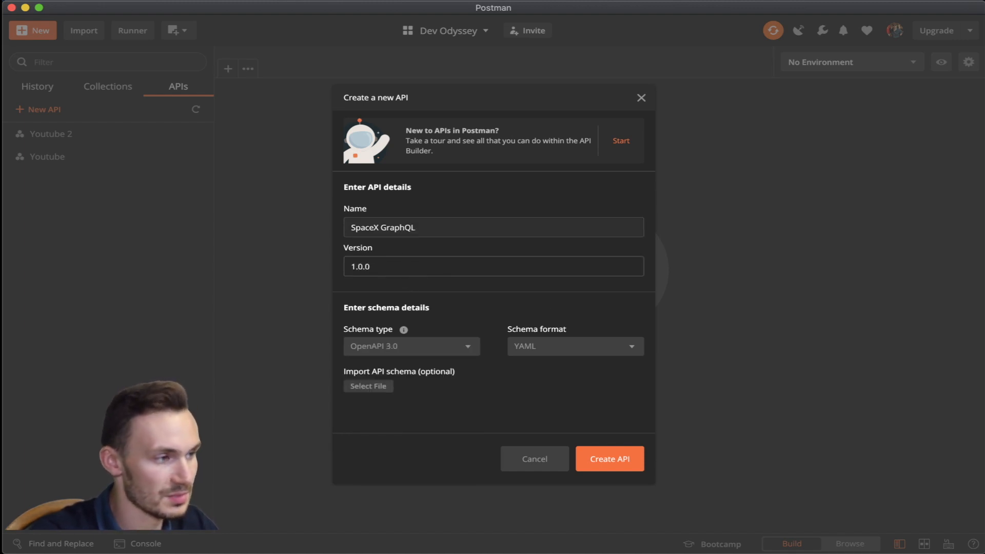
{"action": "left_click", "coordinate": [411, 347]}
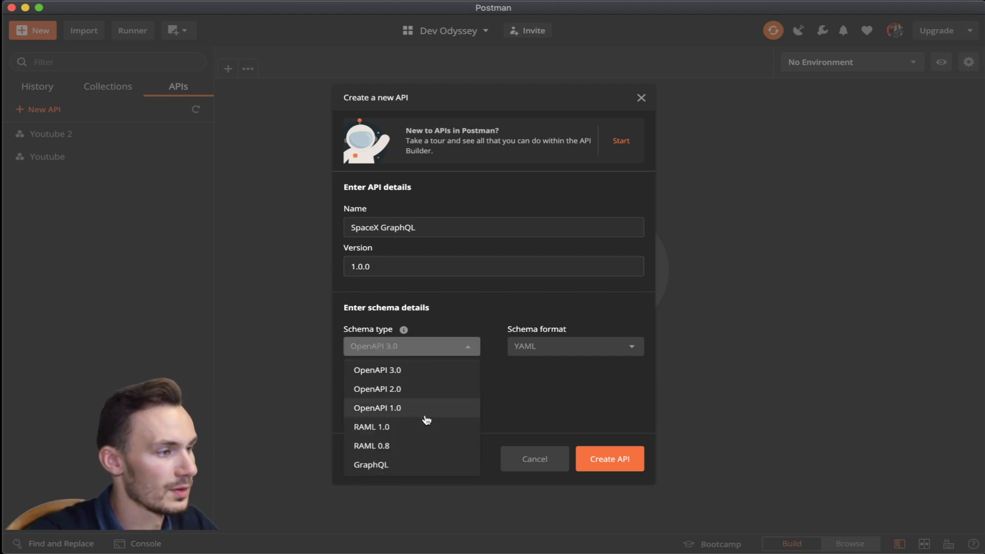
{"action": "left_click", "coordinate": [371, 464]}
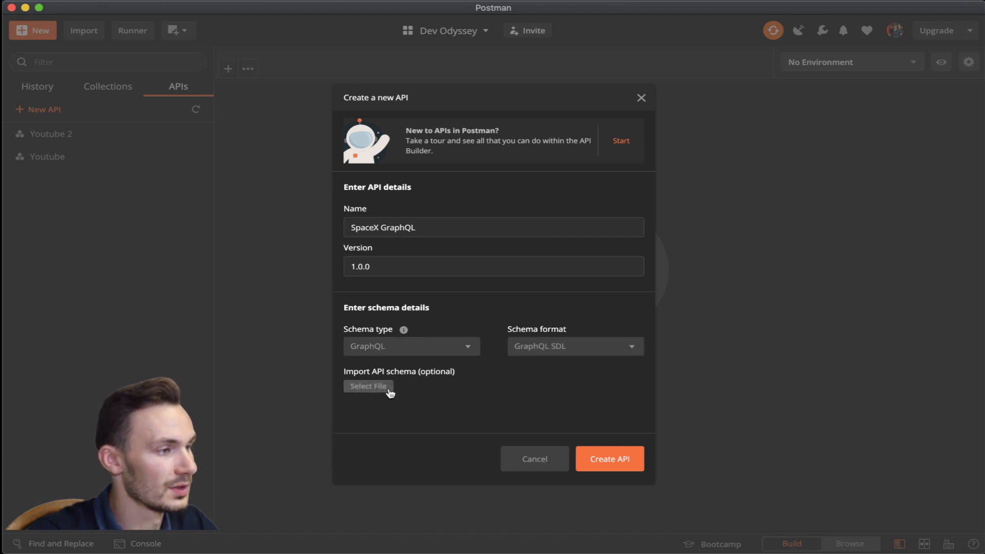
Import the SpaceXLand.graphql schema file, create the API, and dismiss the summary
{"action": "left_click", "coordinate": [368, 385]}
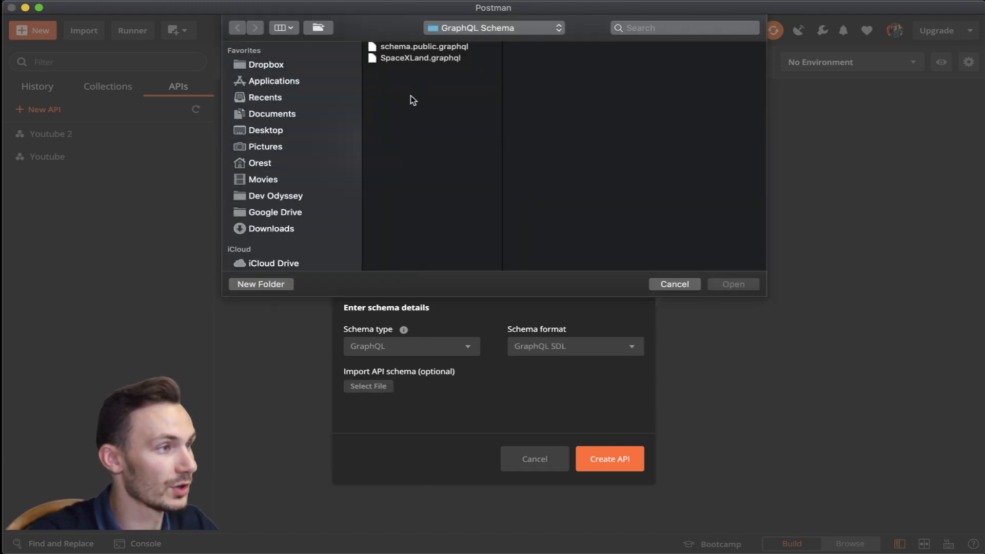
{"action": "left_click", "coordinate": [419, 57]}
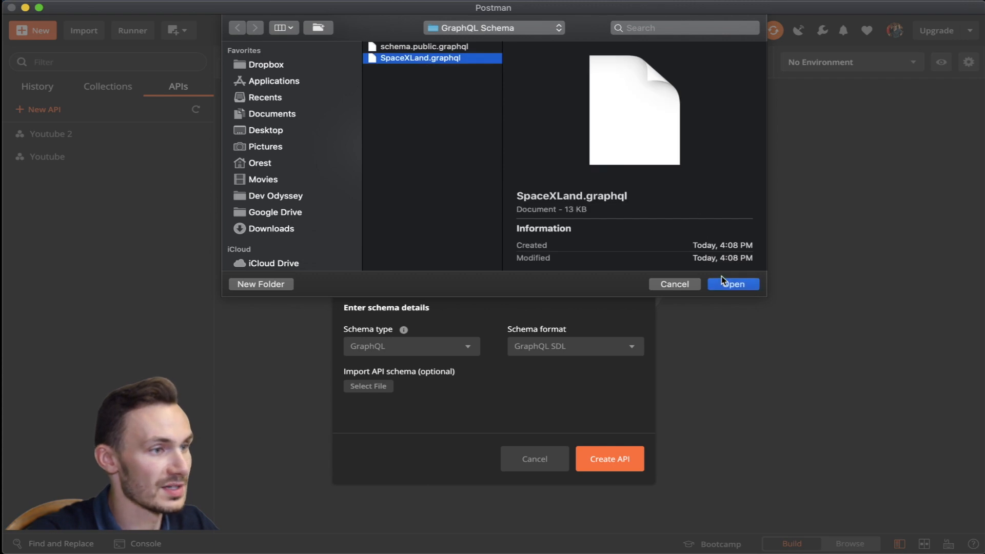
{"action": "left_click", "coordinate": [732, 284]}
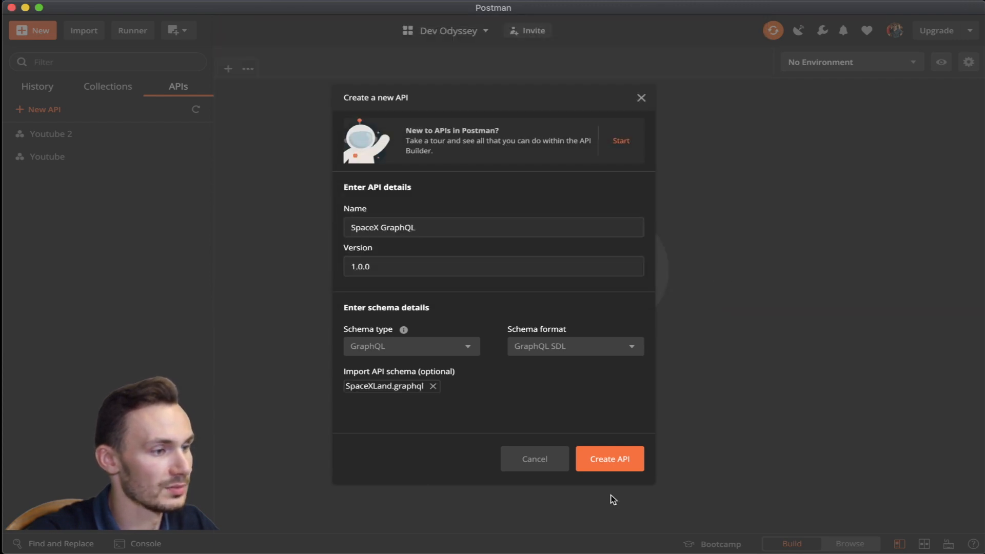
{"action": "left_click", "coordinate": [607, 458]}
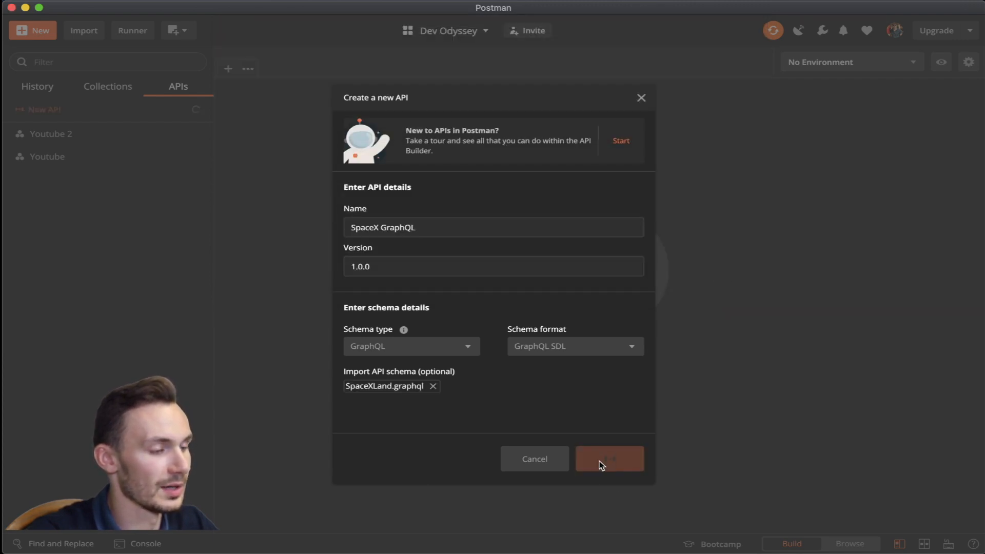
{"action": "left_click", "coordinate": [608, 459]}
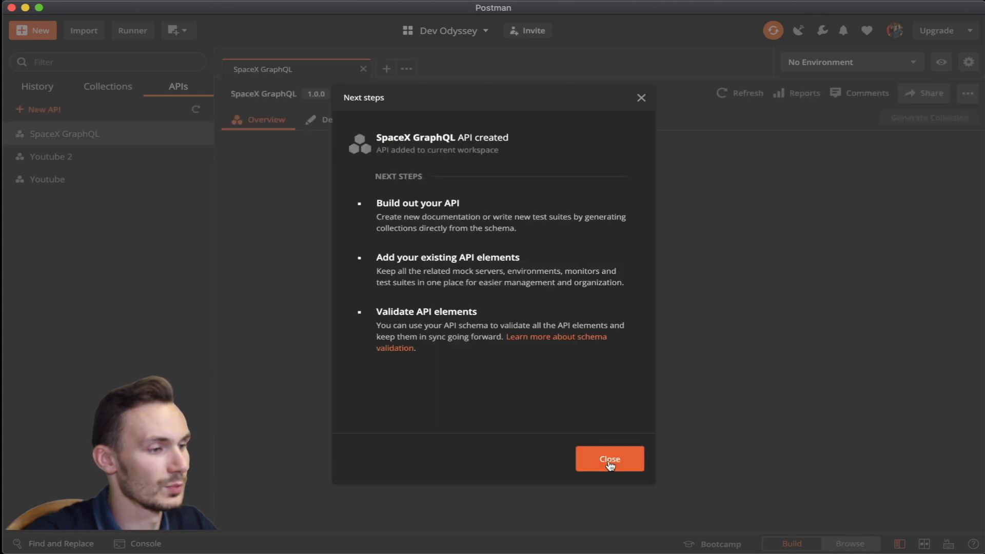
{"action": "left_click", "coordinate": [609, 459]}
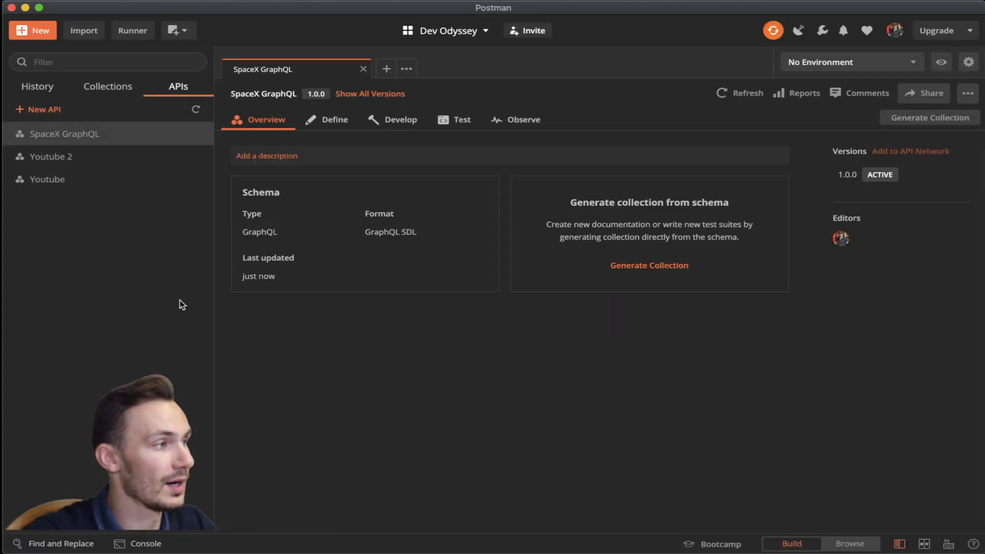
{"action": "mouse_move", "coordinate": [179, 293]}
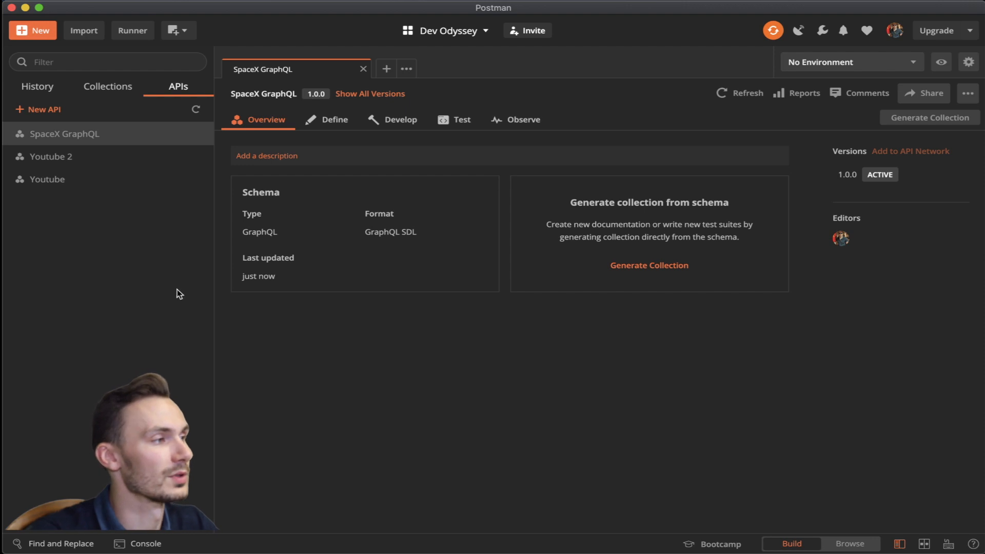
{"action": "left_click", "coordinate": [108, 86]}
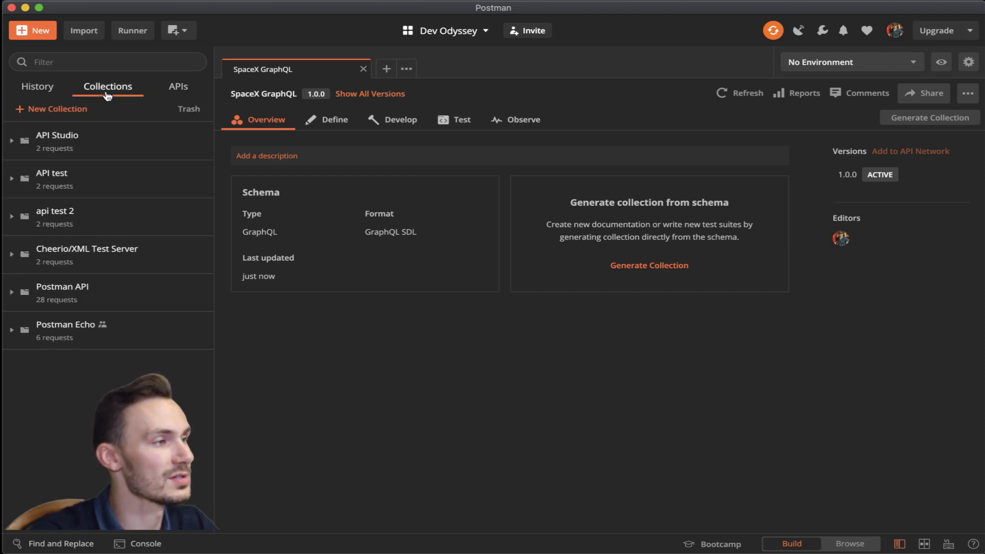
{"action": "mouse_move", "coordinate": [154, 116]}
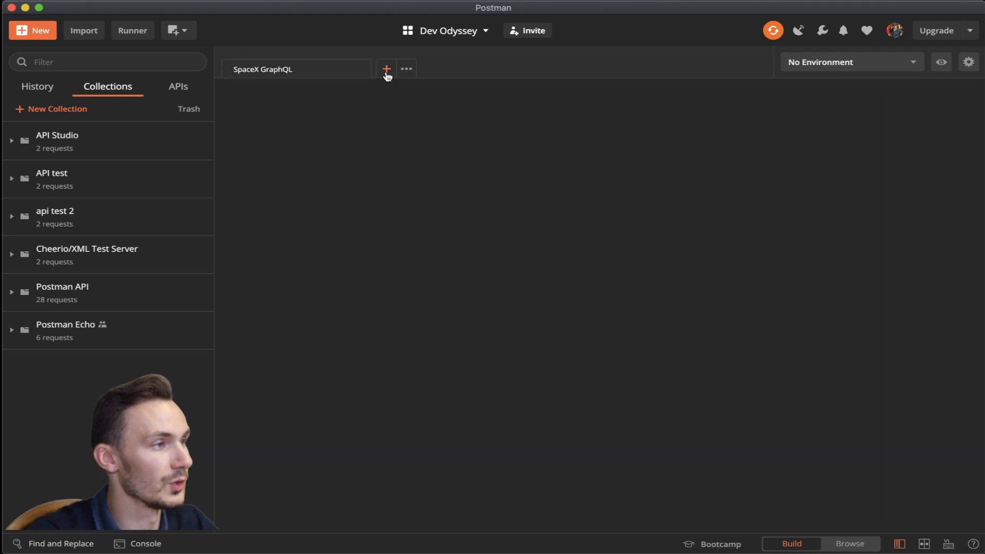
{"action": "left_click", "coordinate": [385, 69]}
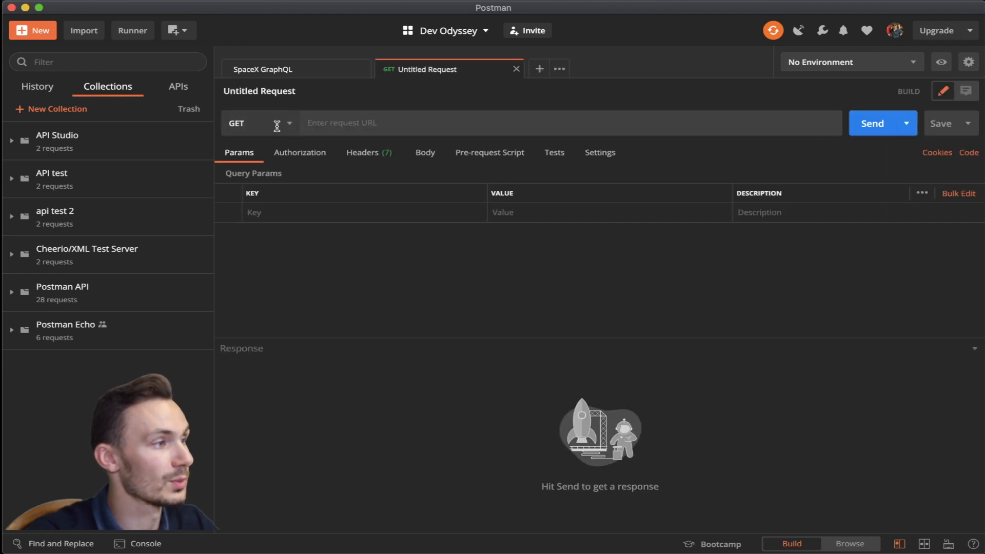
{"action": "left_click", "coordinate": [238, 123]}
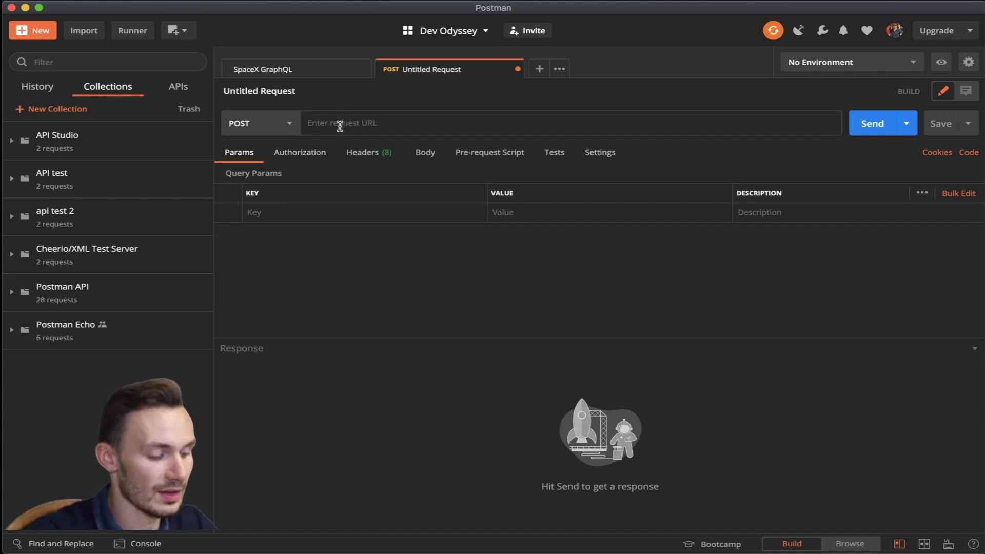
{"action": "type", "text": "api."}
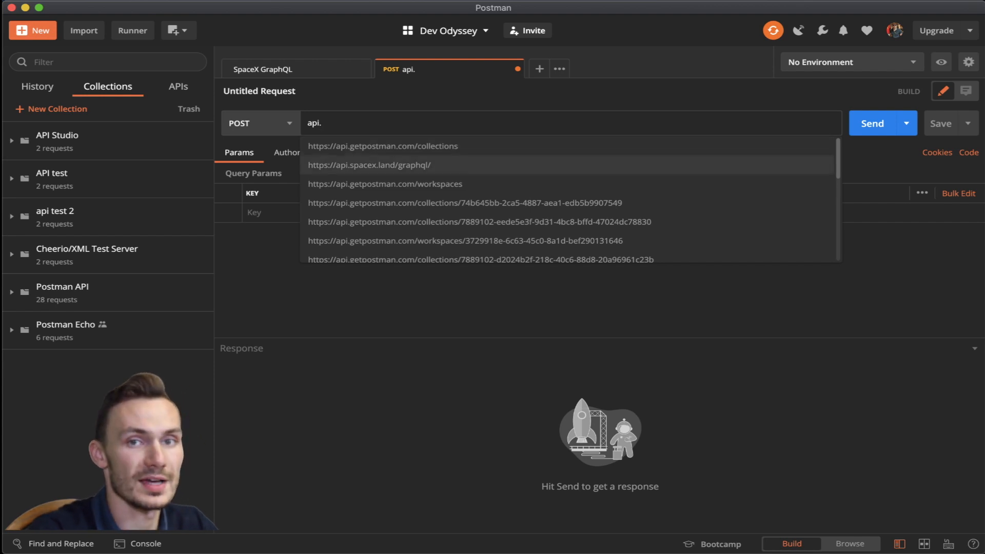
{"action": "left_click", "coordinate": [369, 164]}
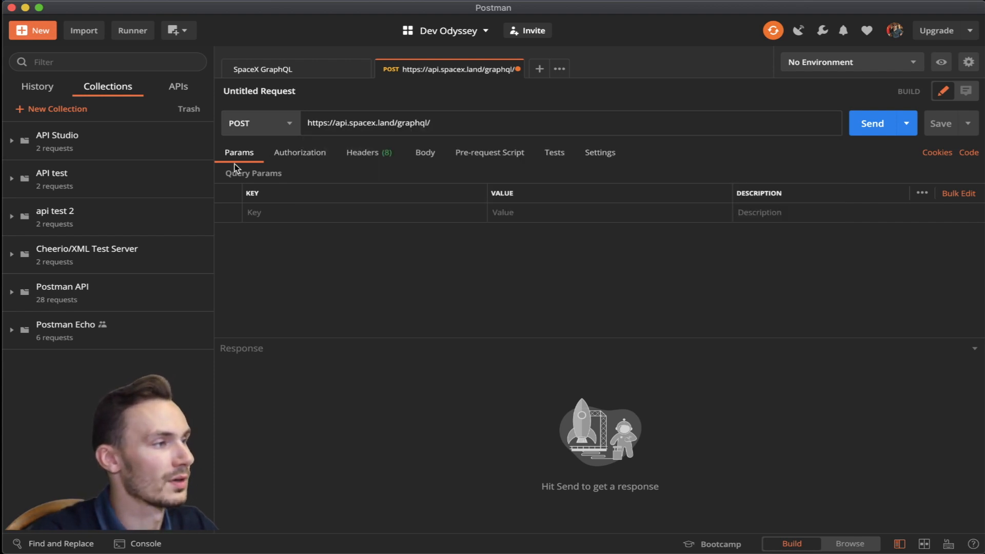
{"action": "mouse_move", "coordinate": [290, 163]}
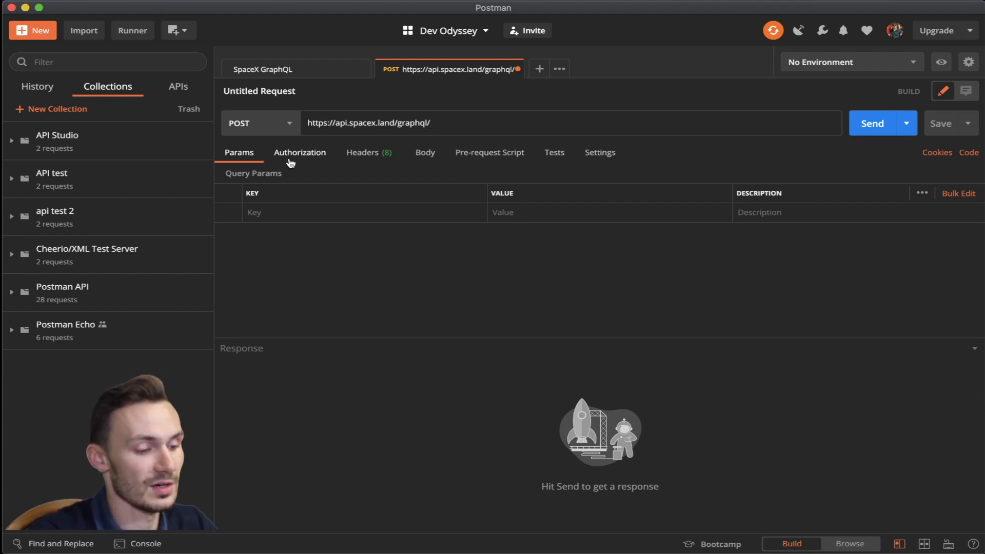
{"action": "left_click", "coordinate": [432, 123]}
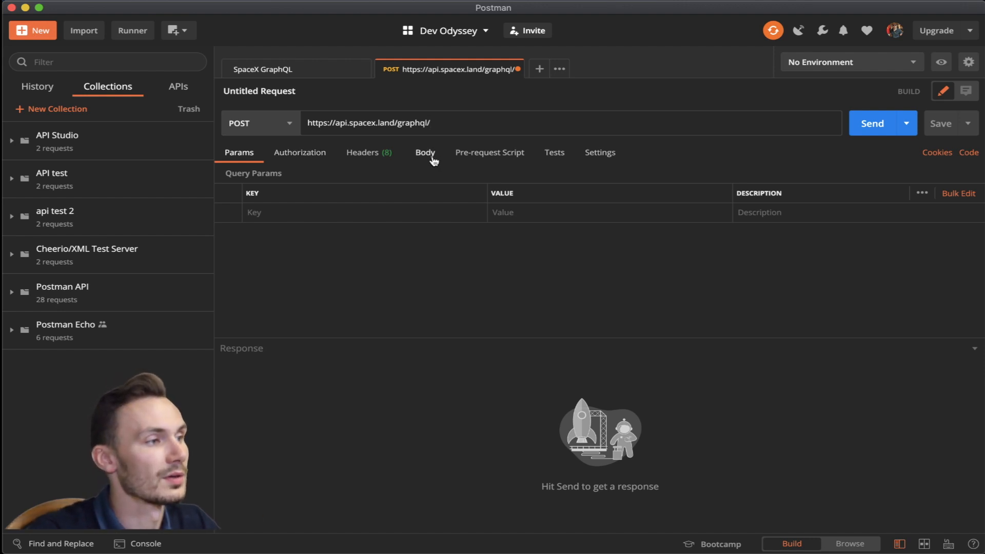
Set the request body to GraphQL linked to the SpaceX GraphQL 1.0.0 schema
{"action": "left_click", "coordinate": [425, 152]}
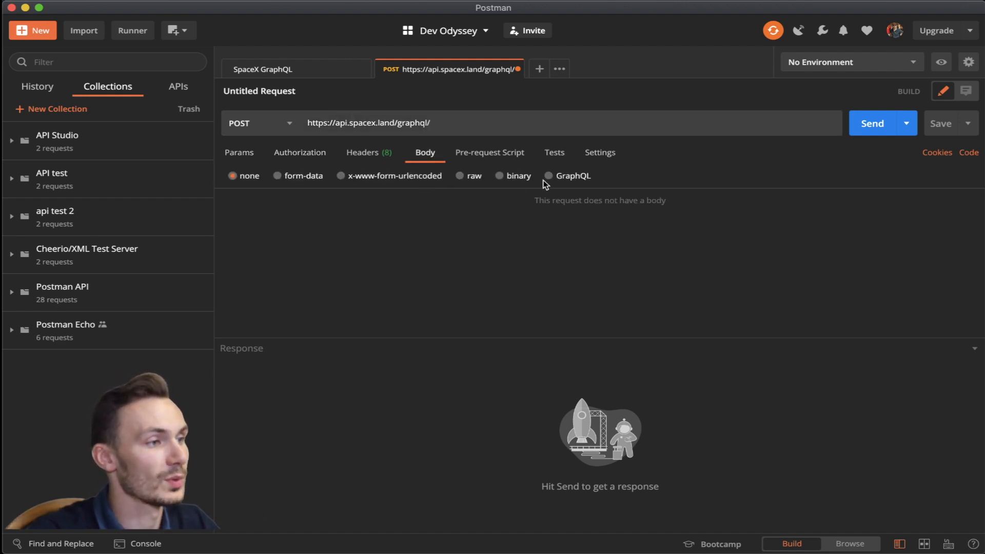
{"action": "left_click", "coordinate": [572, 176]}
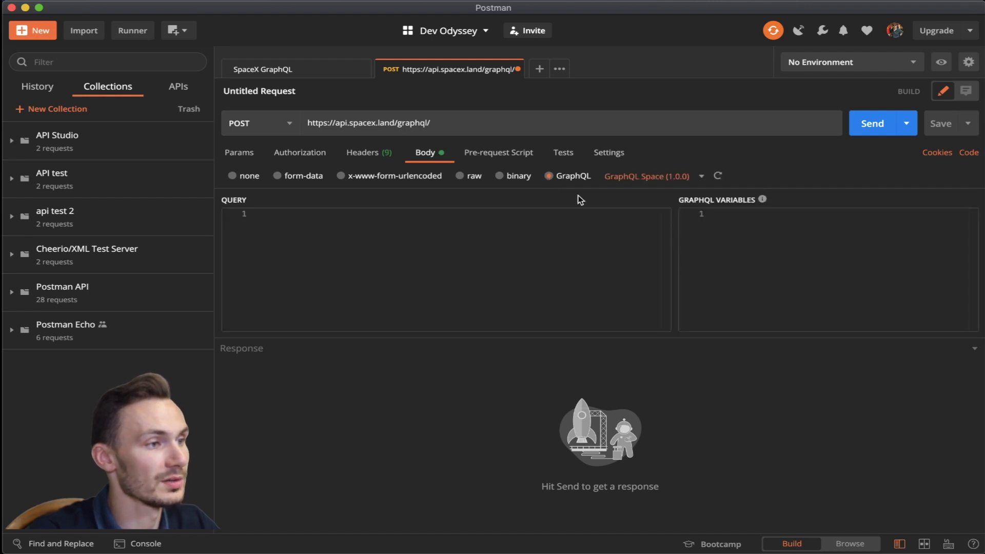
{"action": "left_click", "coordinate": [717, 175]}
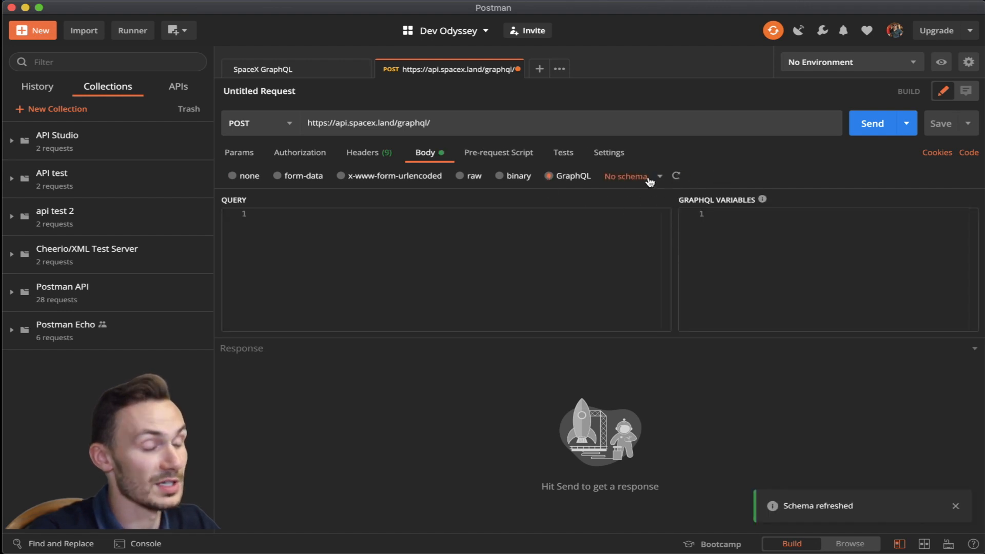
{"action": "left_click", "coordinate": [631, 175]}
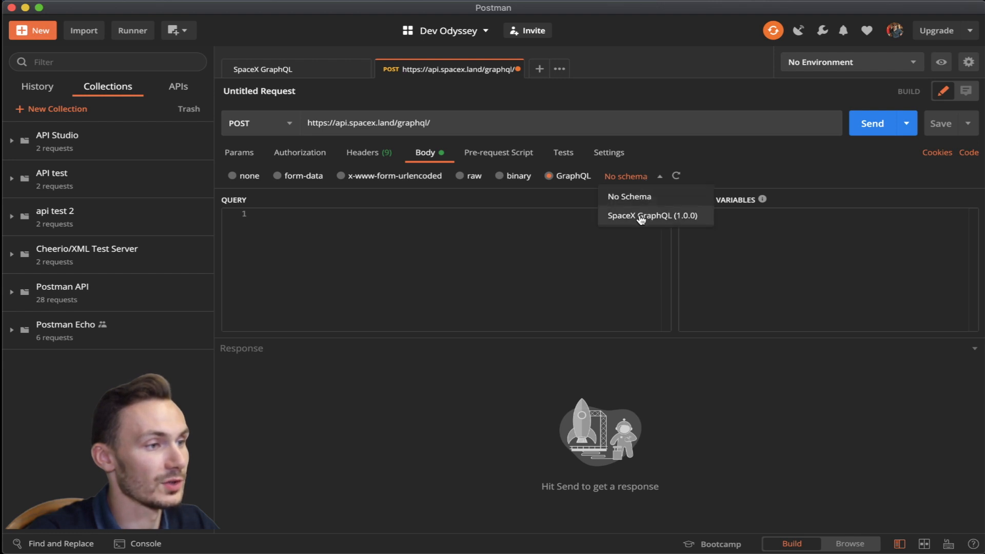
{"action": "left_click", "coordinate": [651, 216]}
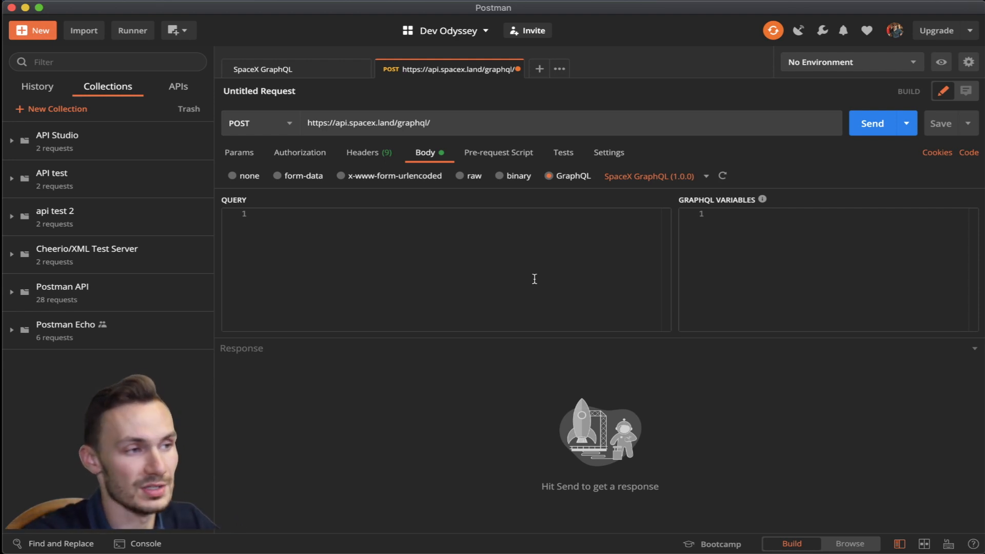
{"action": "mouse_move", "coordinate": [718, 271]}
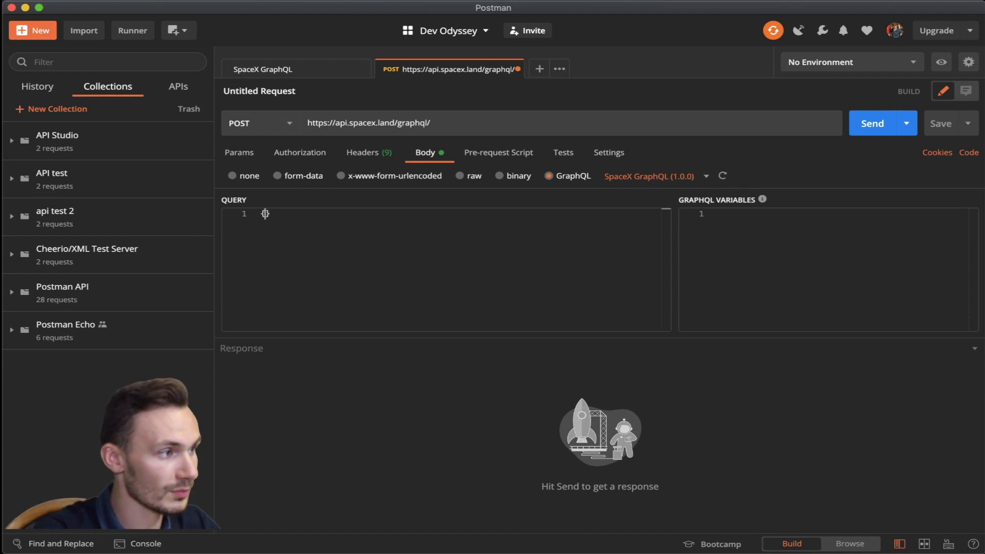
Write and send a missions query for description and payloads with payload_type and payload_mass_kg
{"action": "type", "text": "{"}
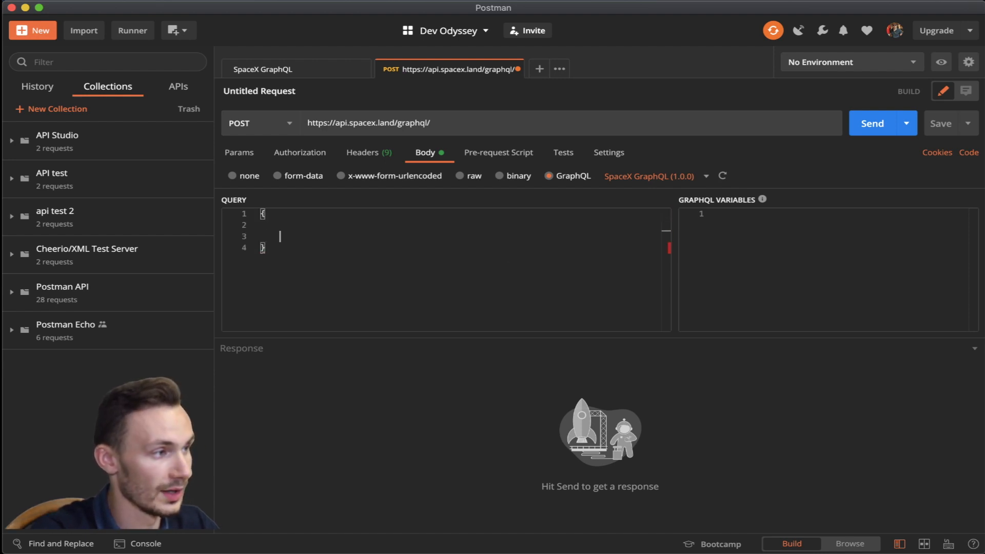
{"action": "key", "text": "Enter"}
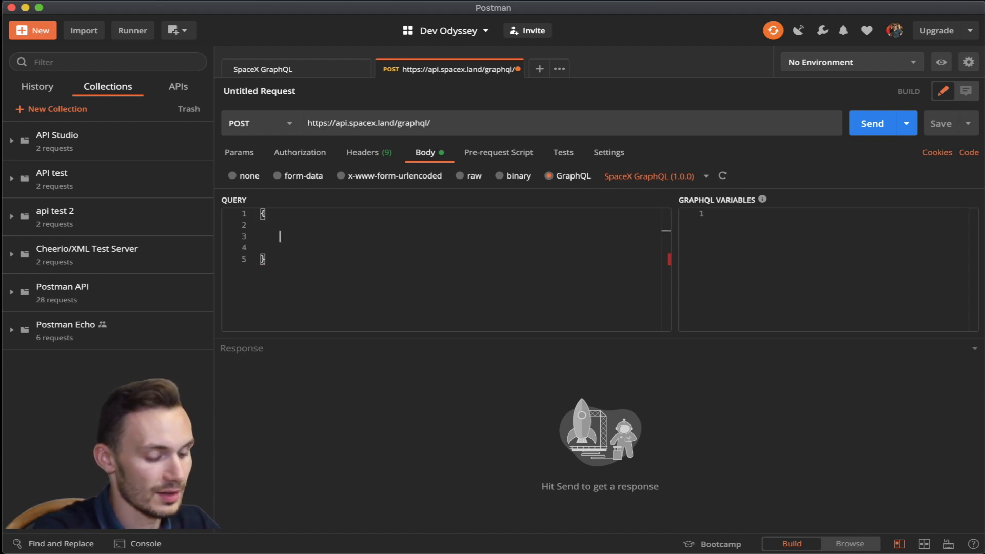
{"action": "type", "text": "missions {"}
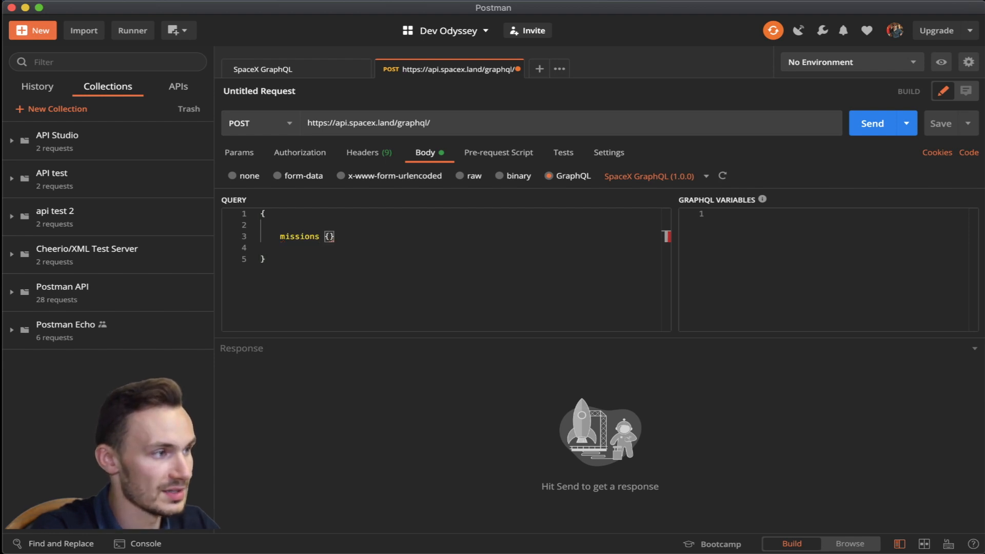
{"action": "type", "text": "description"}
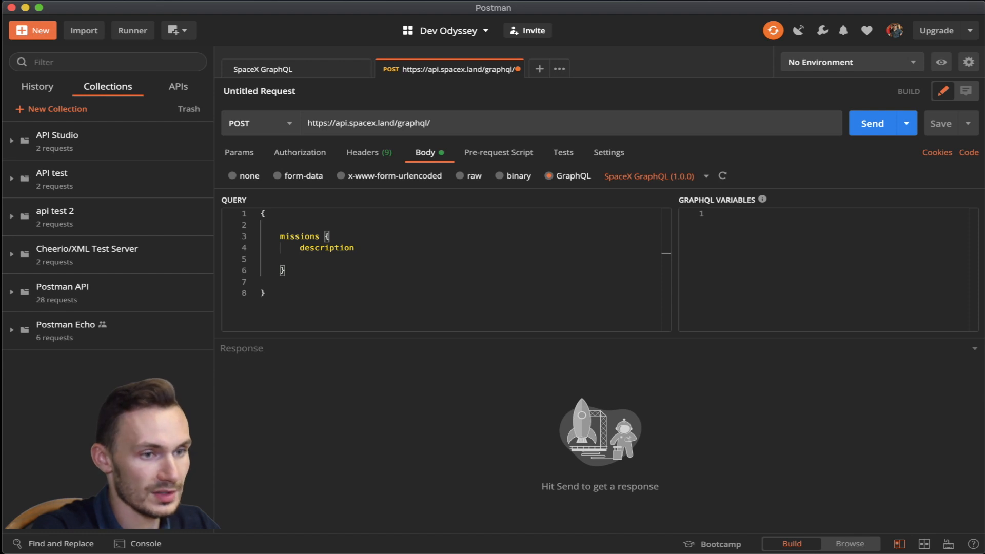
{"action": "type", "text": "pay"}
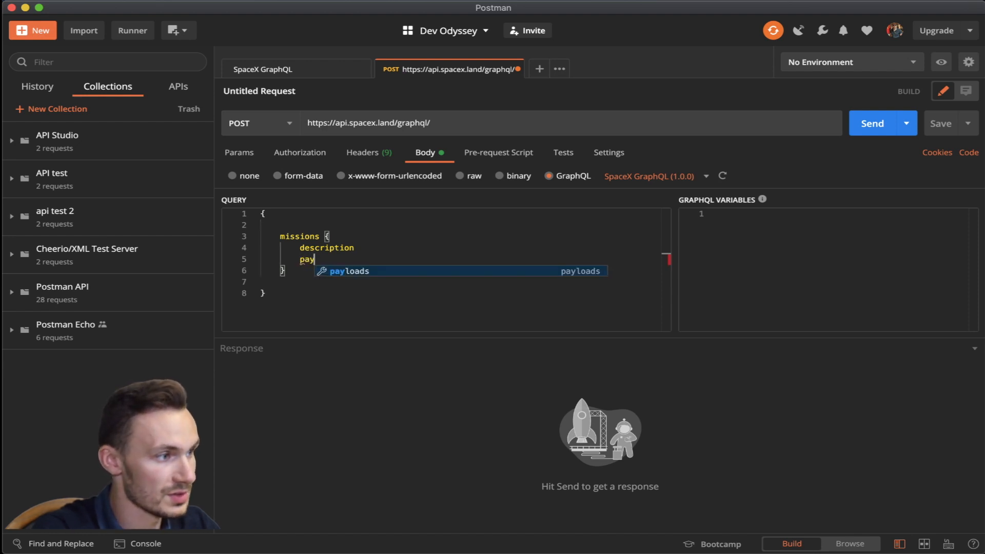
{"action": "key", "text": "Tab"}
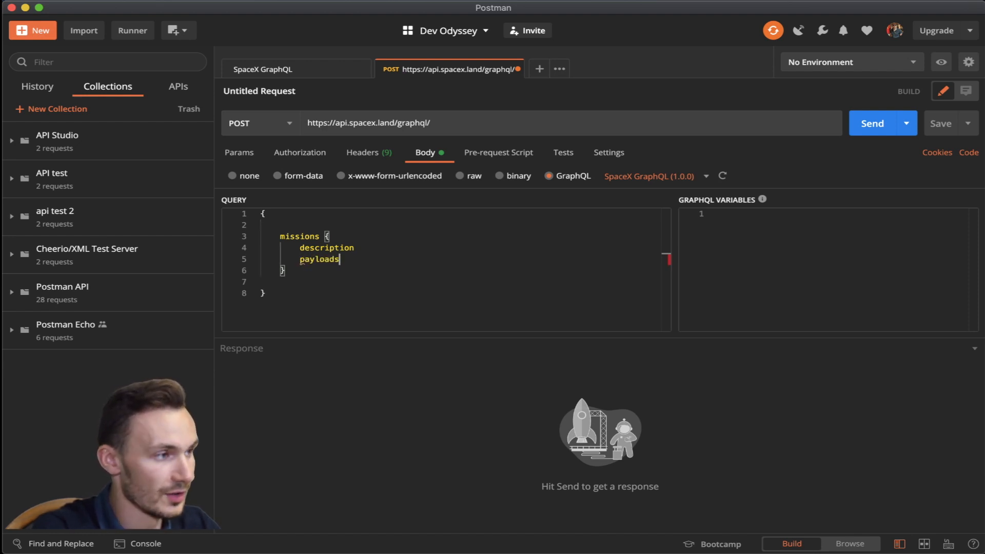
{"action": "type", "text": "{"}
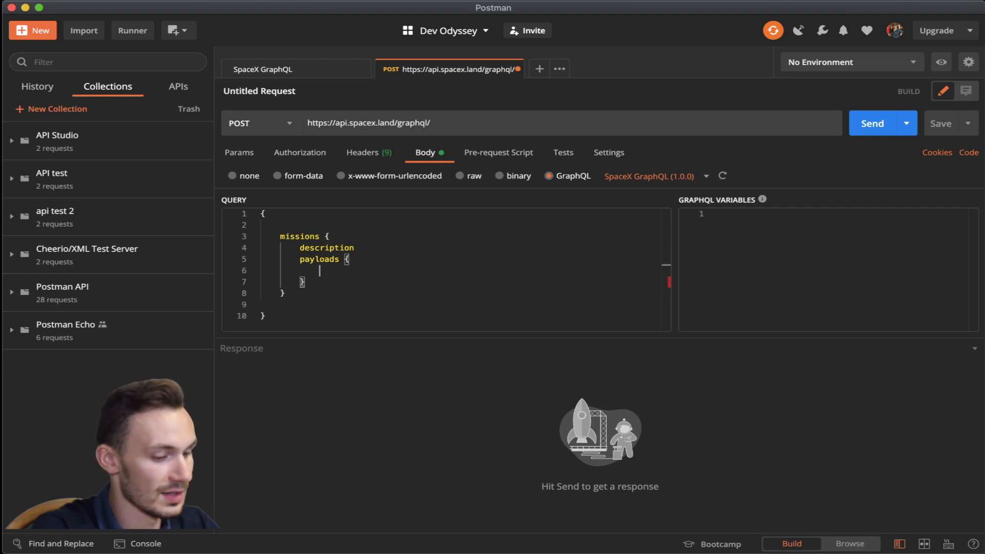
{"action": "type", "text": "payload_type"}
{"action": "type", "text": "payload_mass_kg"}
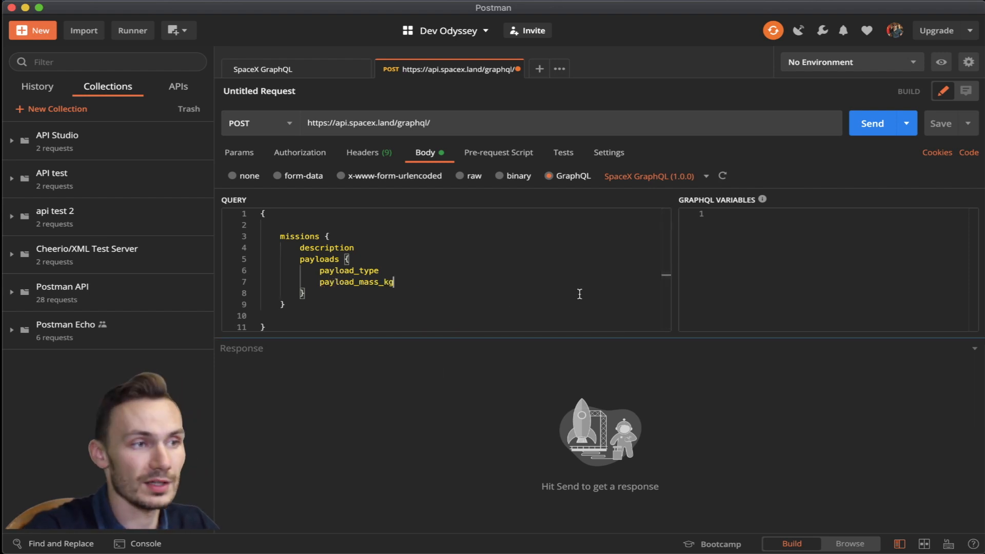
{"action": "left_click", "coordinate": [872, 124]}
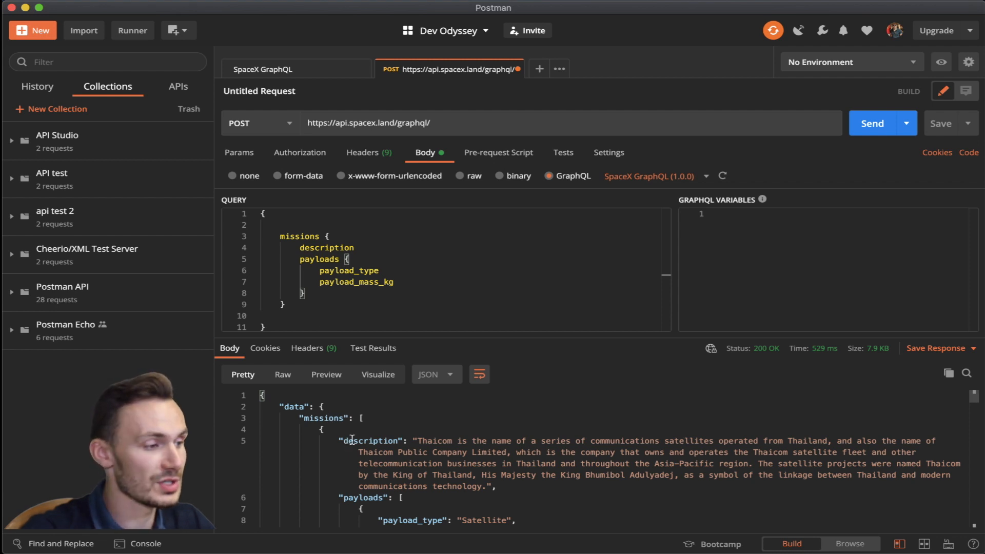
Scroll the JSON response to a payload of type Satellite weighing 3325 kg
{"action": "scroll", "scroll_direction": "down", "scroll_amount": 3}
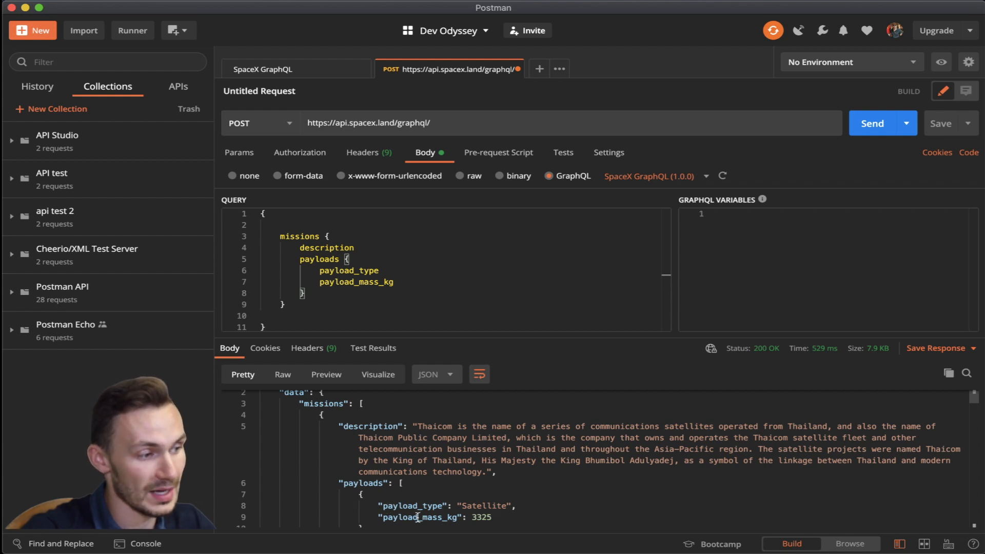
{"action": "scroll", "scroll_direction": "down", "scroll_amount": 3}
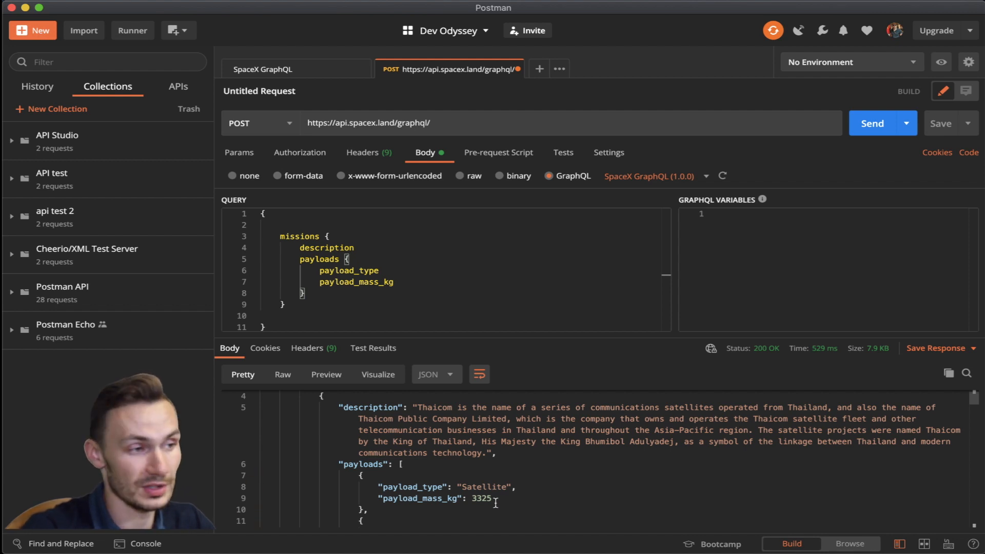
{"action": "scroll", "scroll_direction": "down", "scroll_amount": 3}
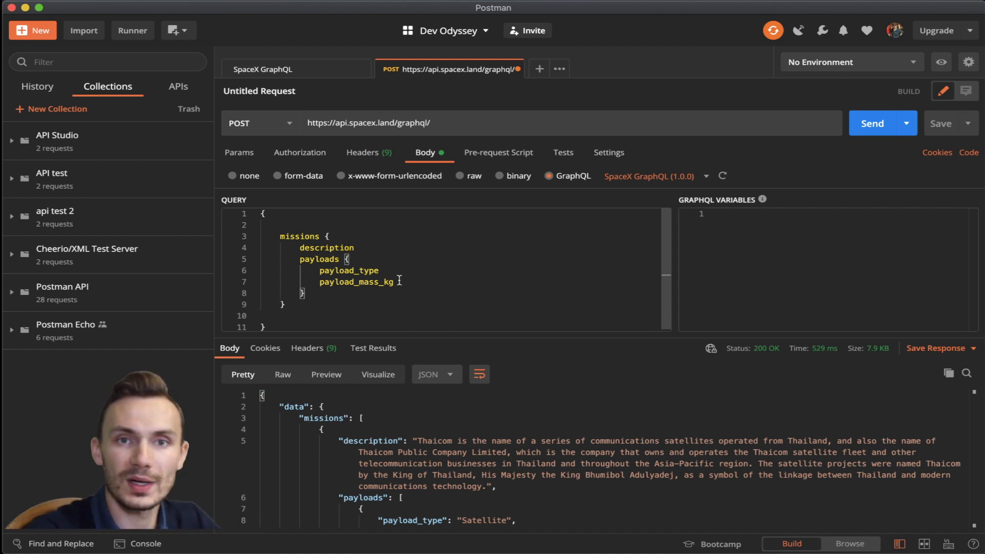
Remove payload_type and payload_mass_kg, send to get a 400 error, then select the query
{"action": "left_click_drag", "start_coordinate": [319, 270], "coordinate": [392, 282]}
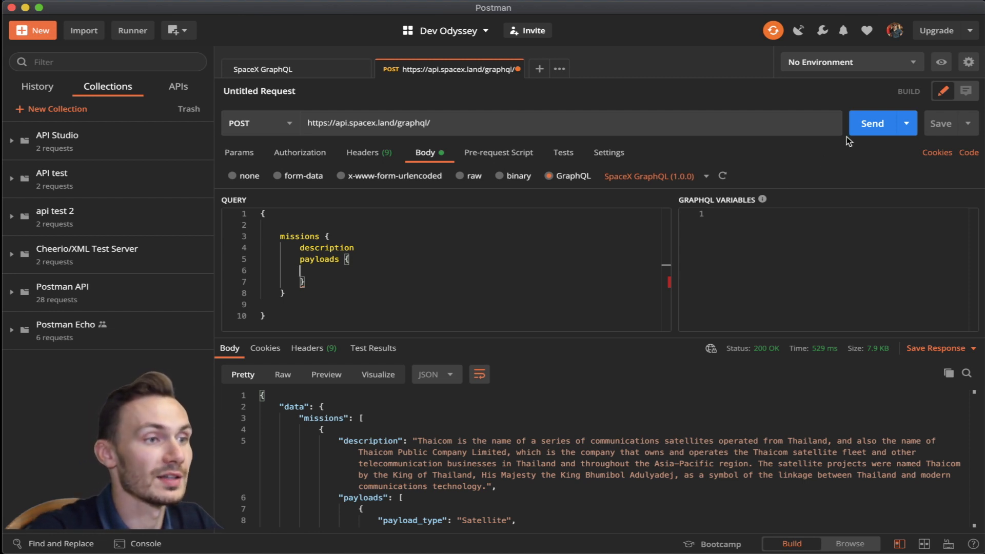
{"action": "left_click", "coordinate": [872, 123]}
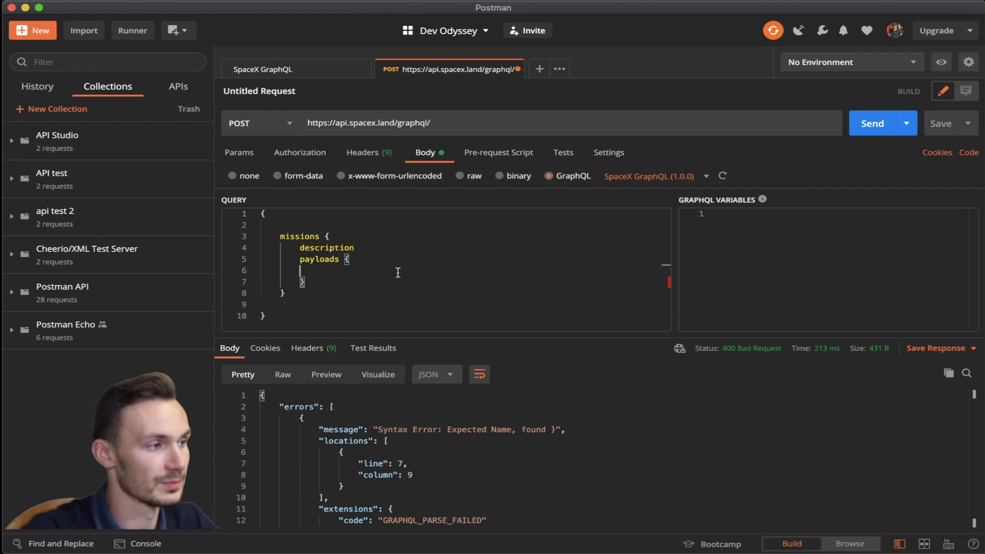
{"action": "left_click_drag", "start_coordinate": [262, 213], "coordinate": [281, 292]}
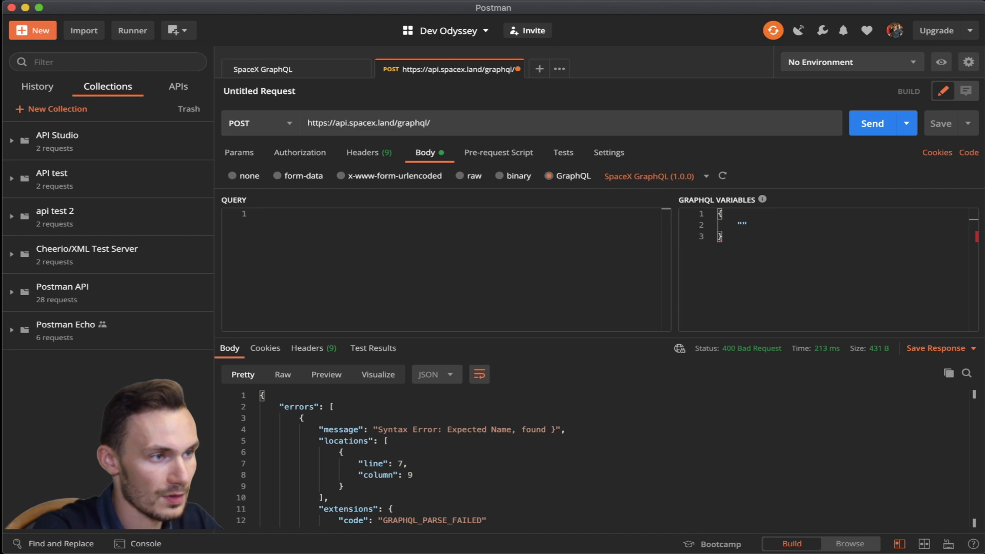
Define the variable id as "{{id}}" and begin a new query declaring $id
{"action": "type", "text": "\"id\""}
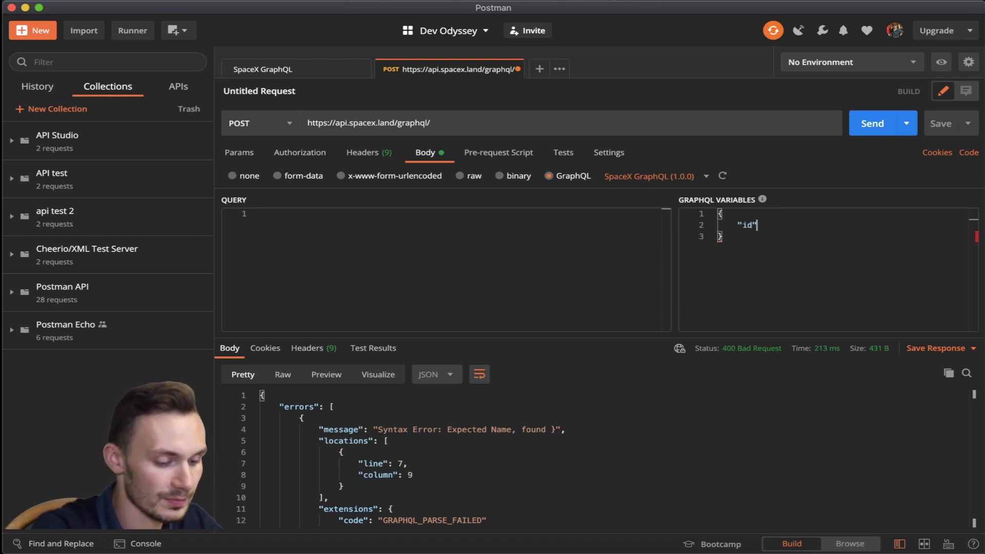
{"action": "type", "text": ": \"{{id"}
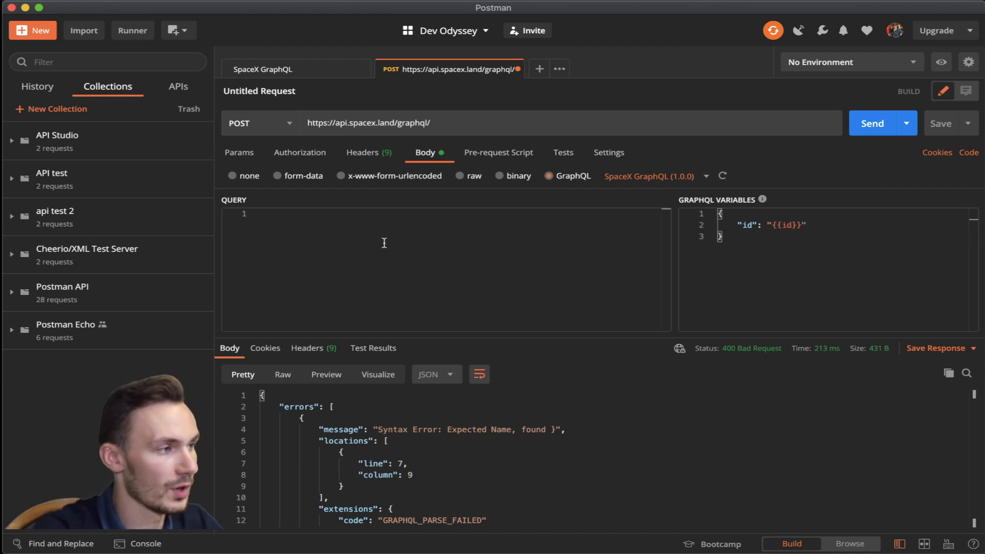
{"action": "type", "text": "query ($id:"}
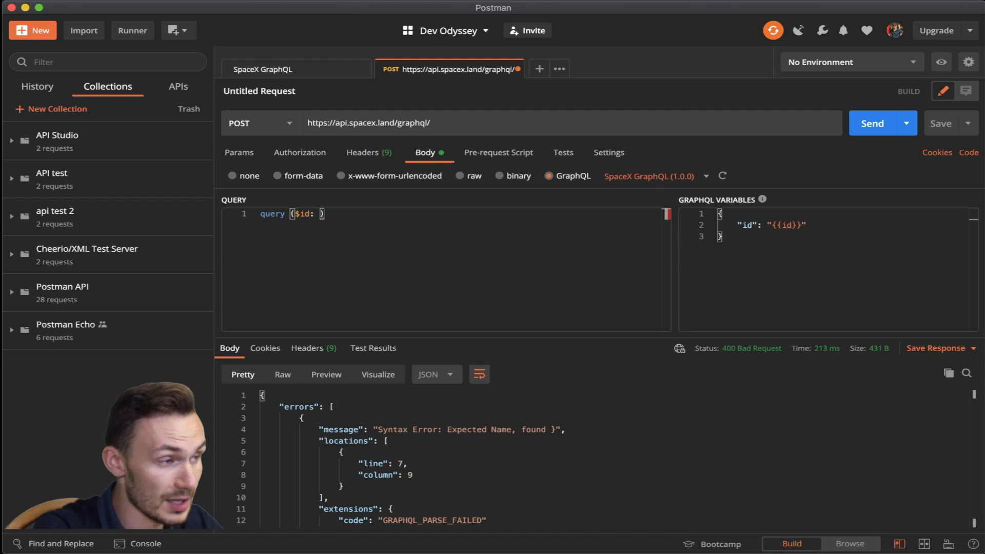
Type $id as ID and start a launch(id: $id) query returning id
{"action": "type", "text": "ID!"}
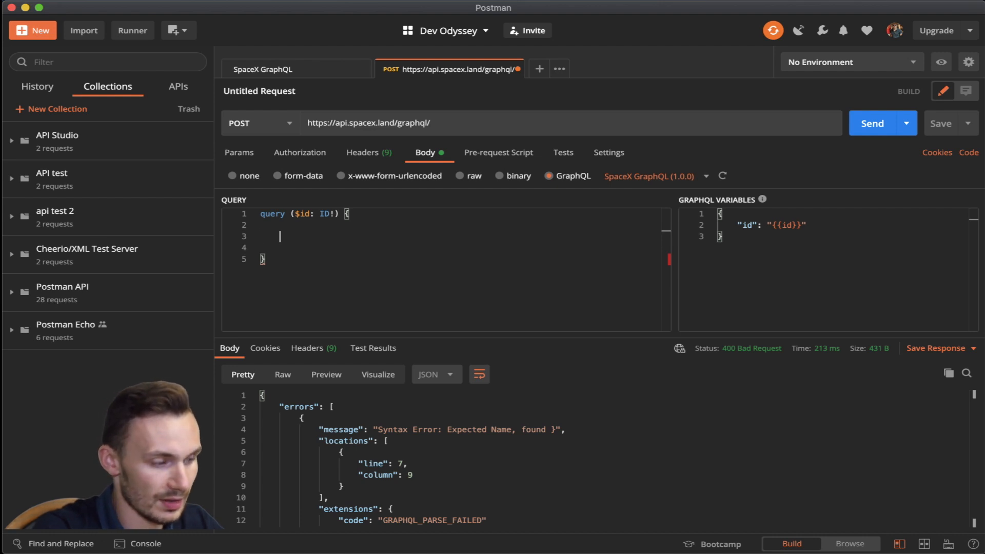
{"action": "type", "text": "launch"}
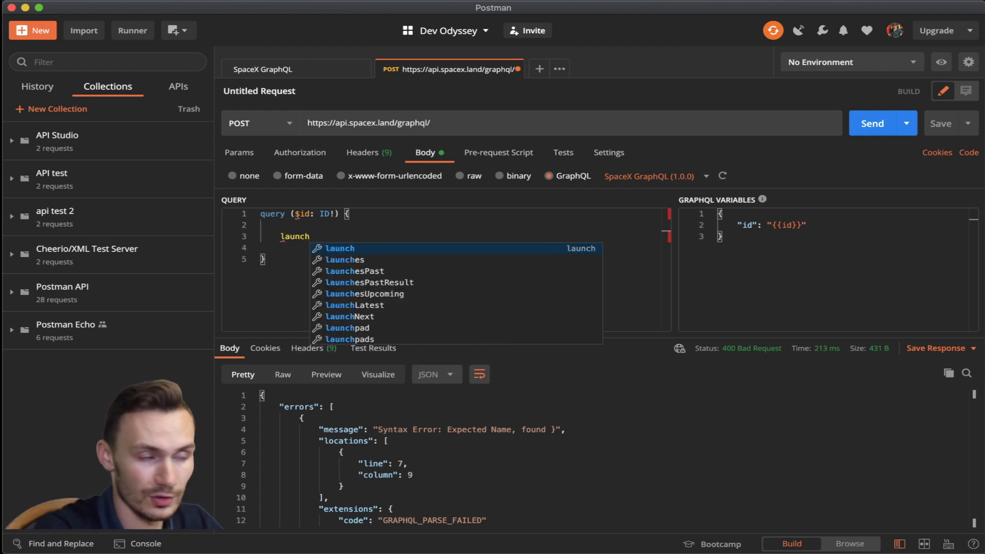
{"action": "left_click", "coordinate": [339, 248]}
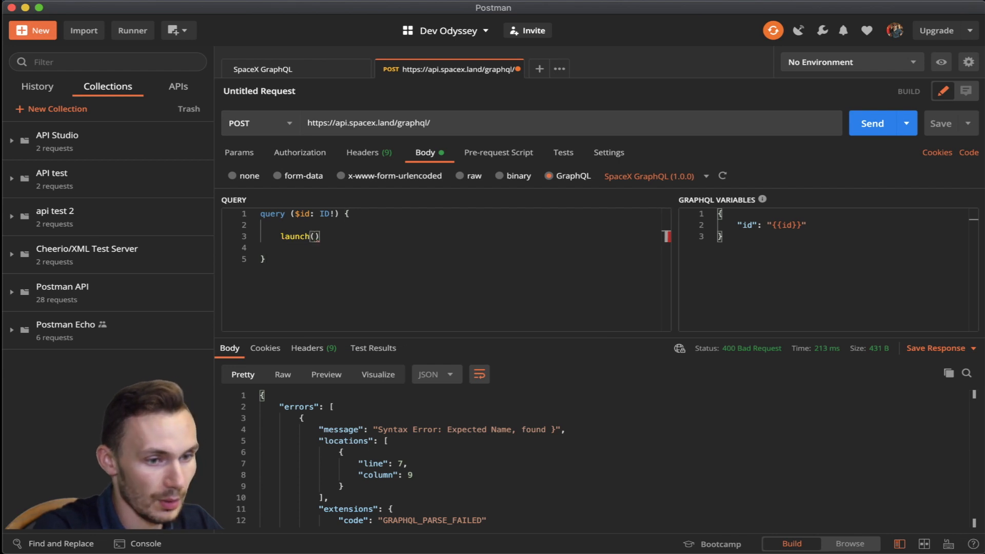
{"action": "type", "text": "id:"}
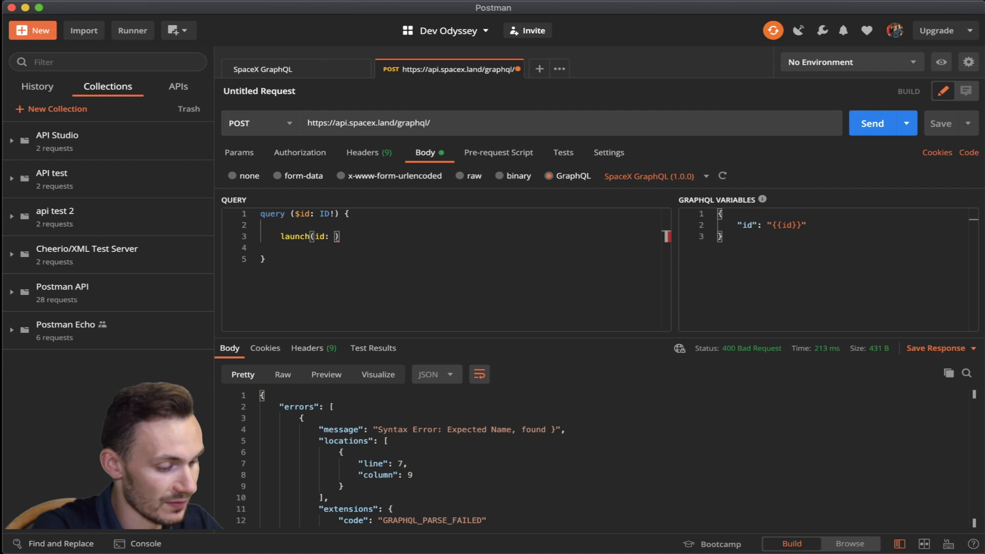
{"action": "type", "text": "$id"}
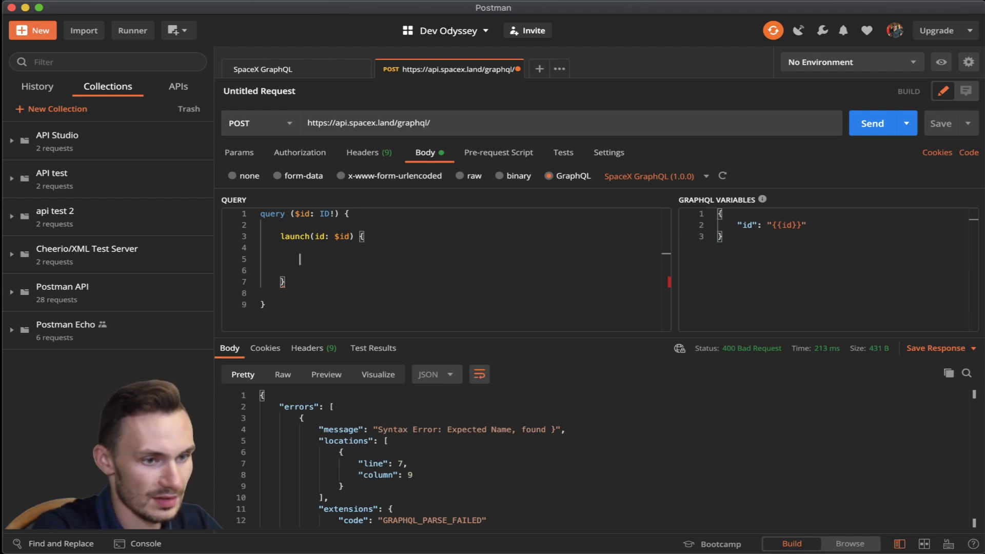
{"action": "type", "text": "id"}
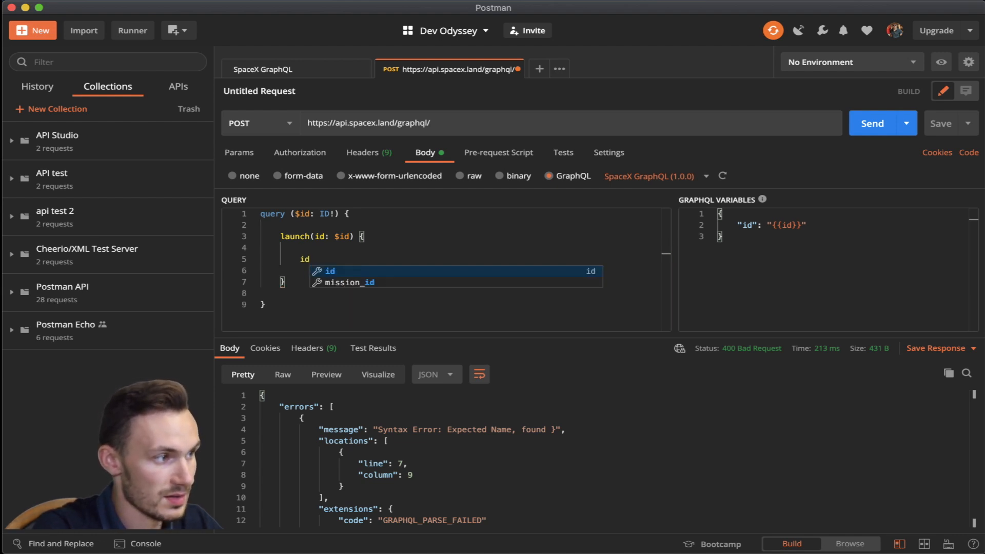
Add launch_site with site_id, site_name and site_name_long, plus mission_name and a rocket block
{"action": "type", "text": "launch_site {"}
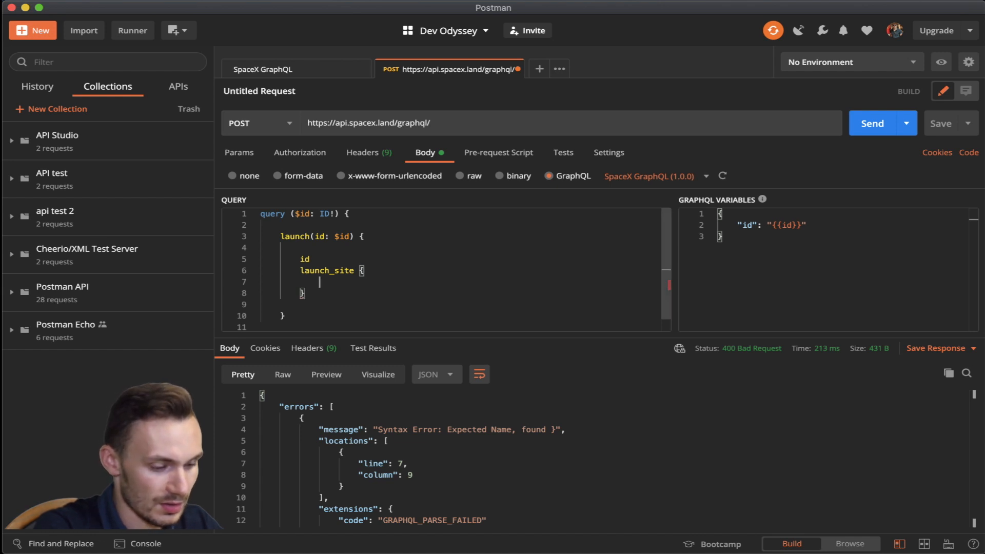
{"action": "type", "text": "site_di"}
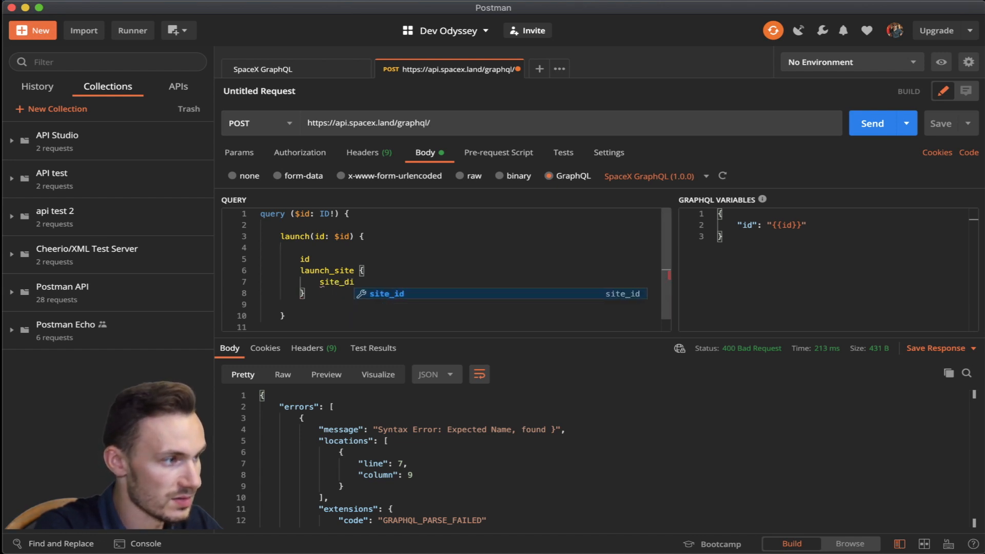
{"action": "type", "text": "dite"}
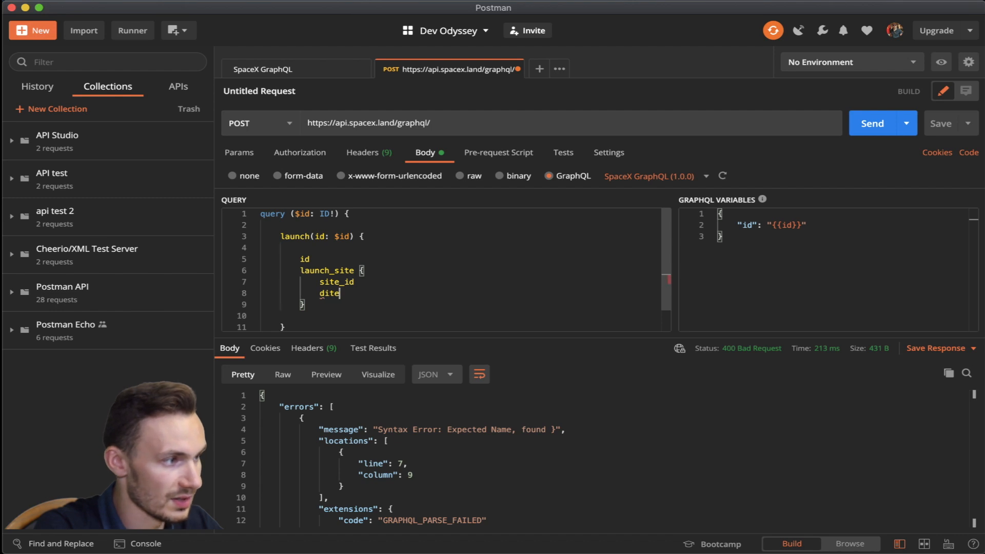
{"action": "type", "text": "site"}
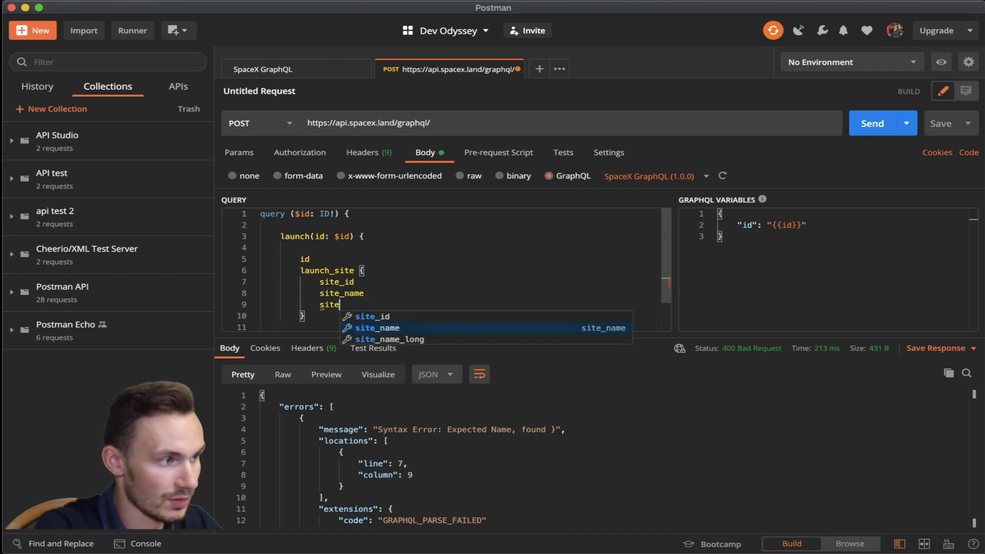
{"action": "left_click", "coordinate": [391, 339]}
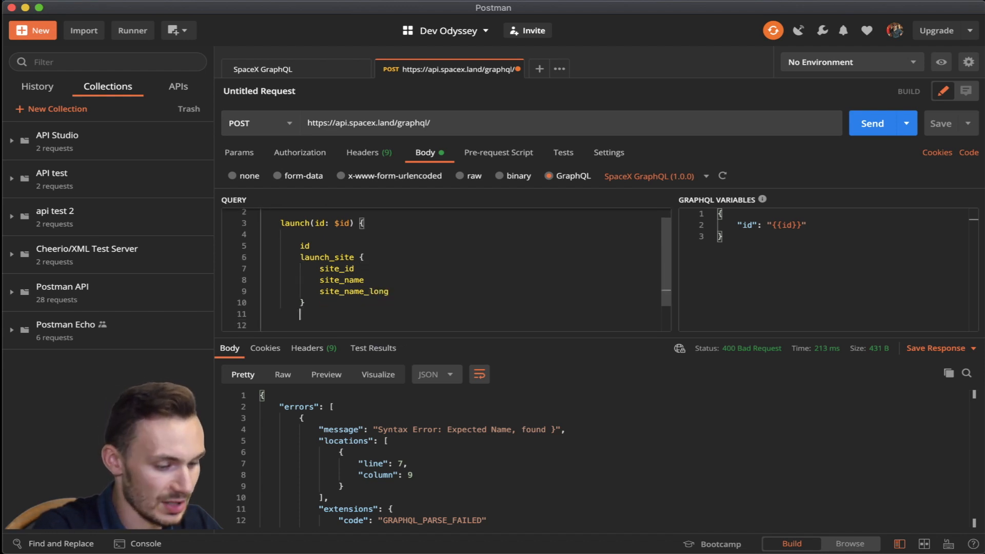
{"action": "type", "text": "miss"}
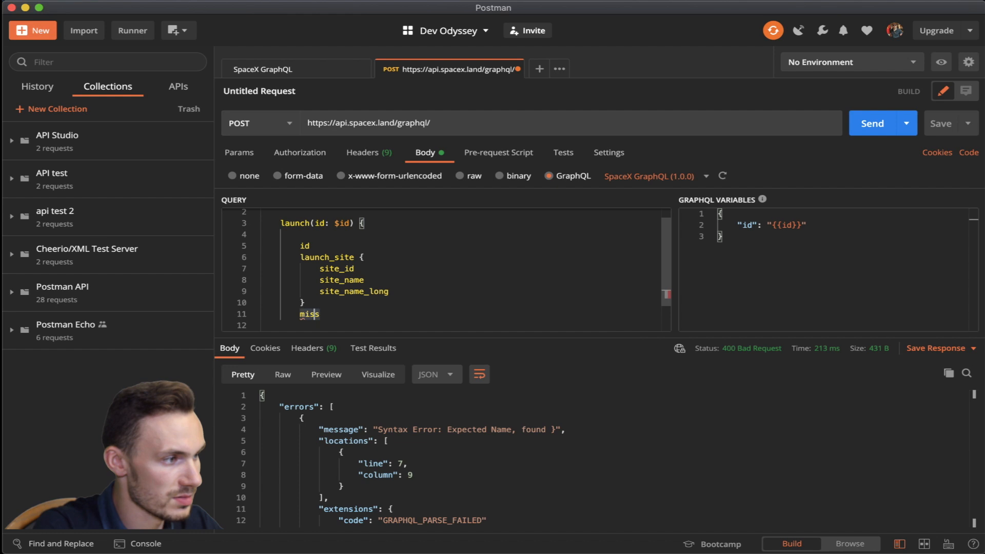
{"action": "type", "text": "io"}
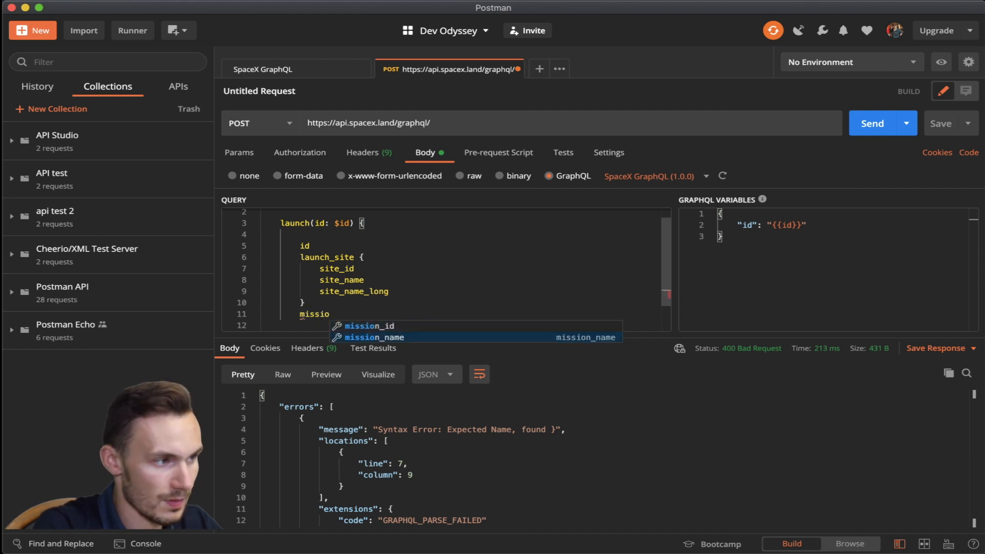
{"action": "left_click", "coordinate": [374, 337]}
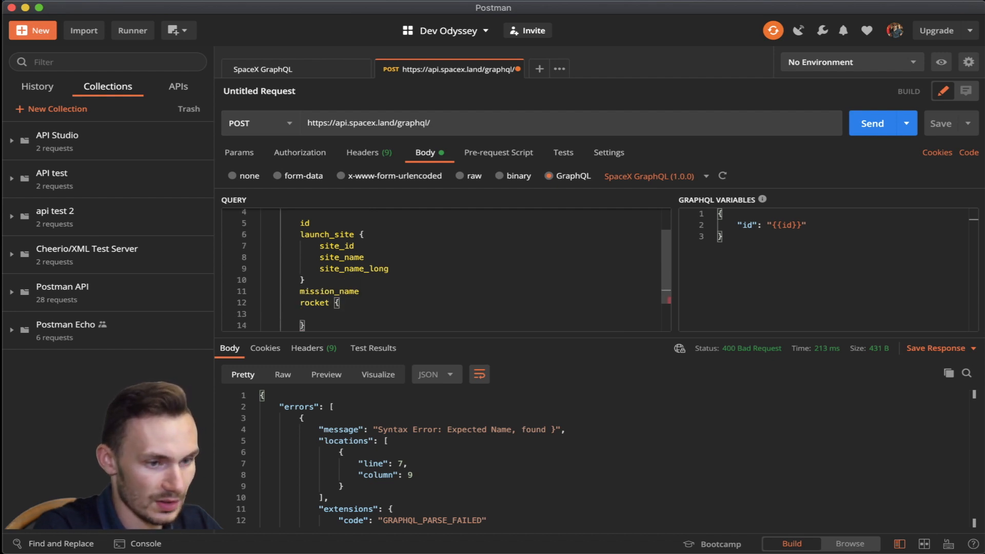
{"action": "type", "text": "rocket"}
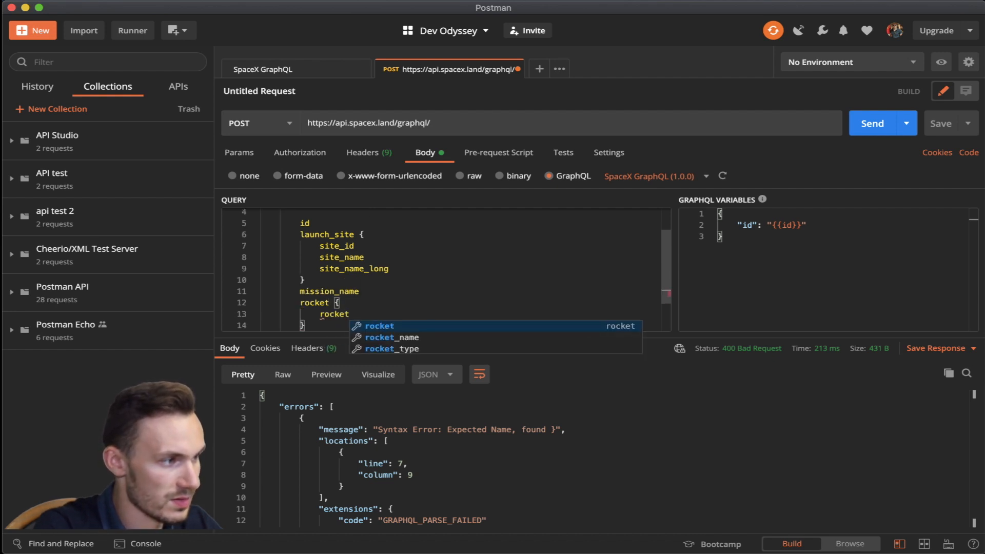
{"action": "type", "text": "_name"}
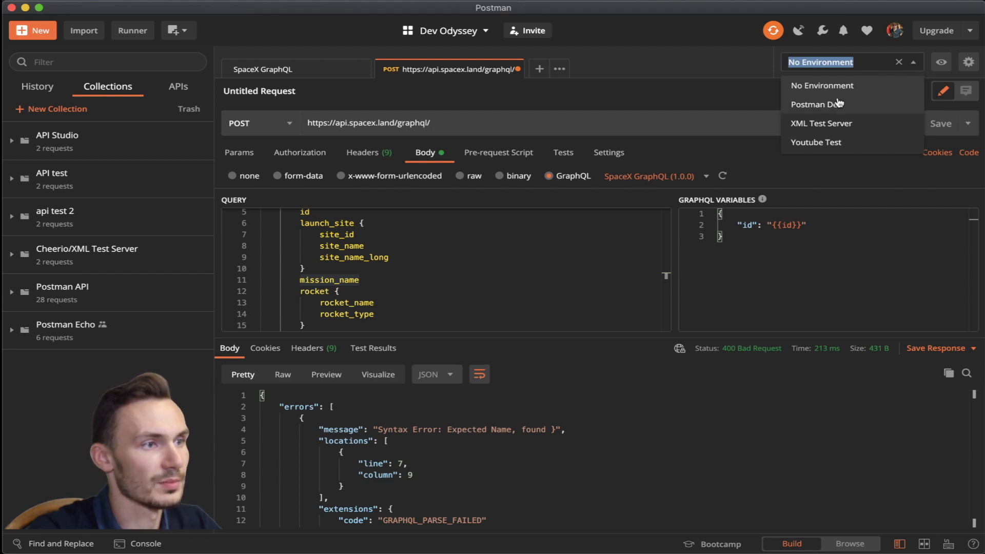
Activate the Postman Dev environment and add a variable id with value 21
{"action": "left_click", "coordinate": [823, 104]}
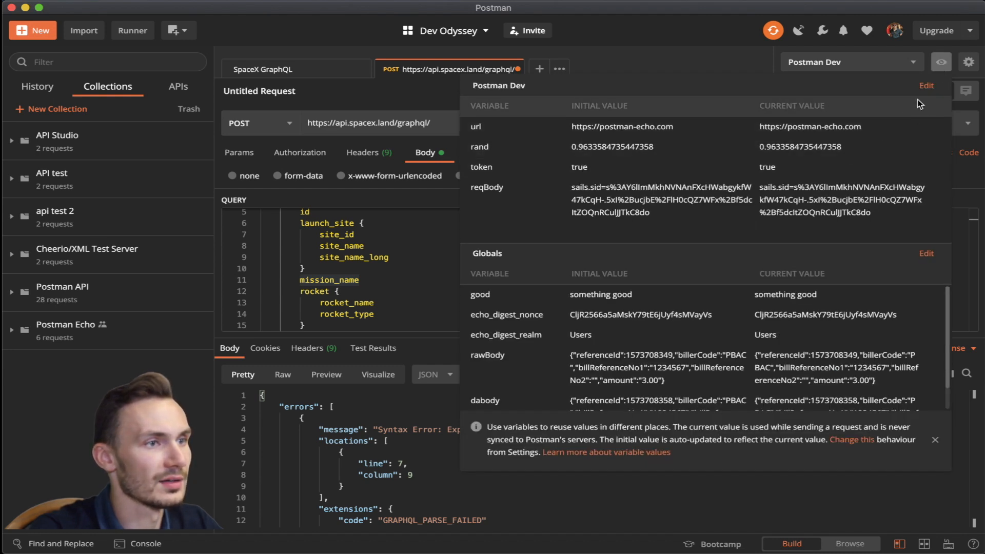
{"action": "mouse_move", "coordinate": [920, 94]}
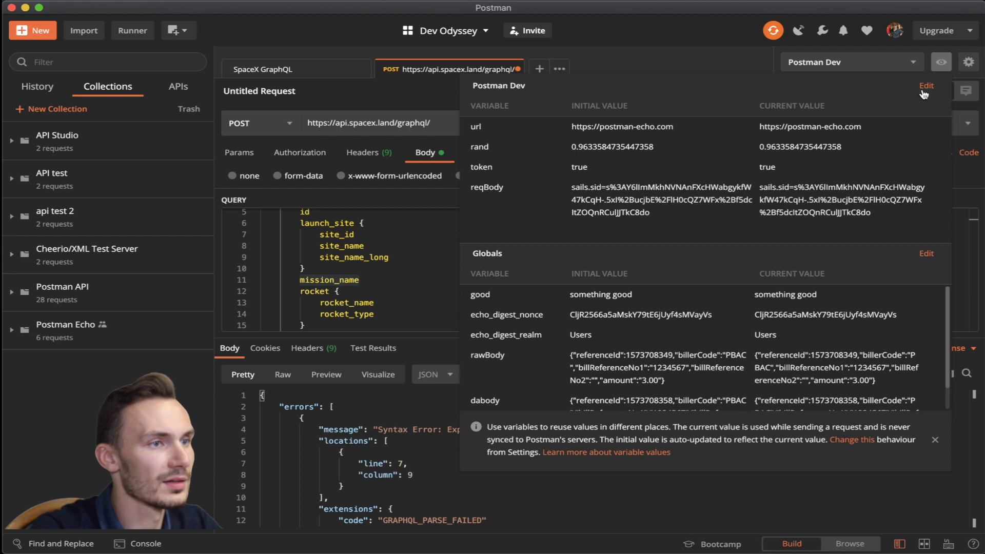
{"action": "left_click", "coordinate": [925, 85]}
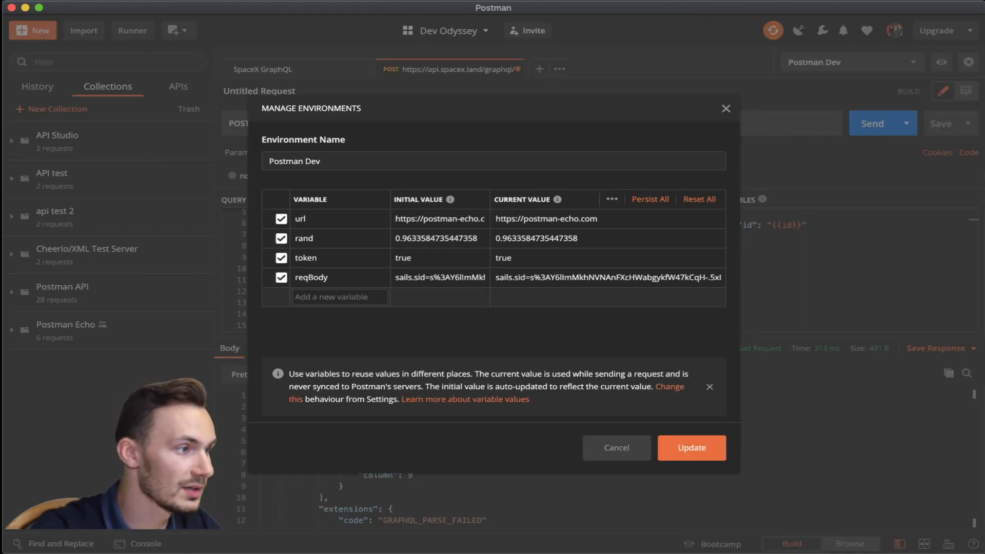
{"action": "type", "text": "id"}
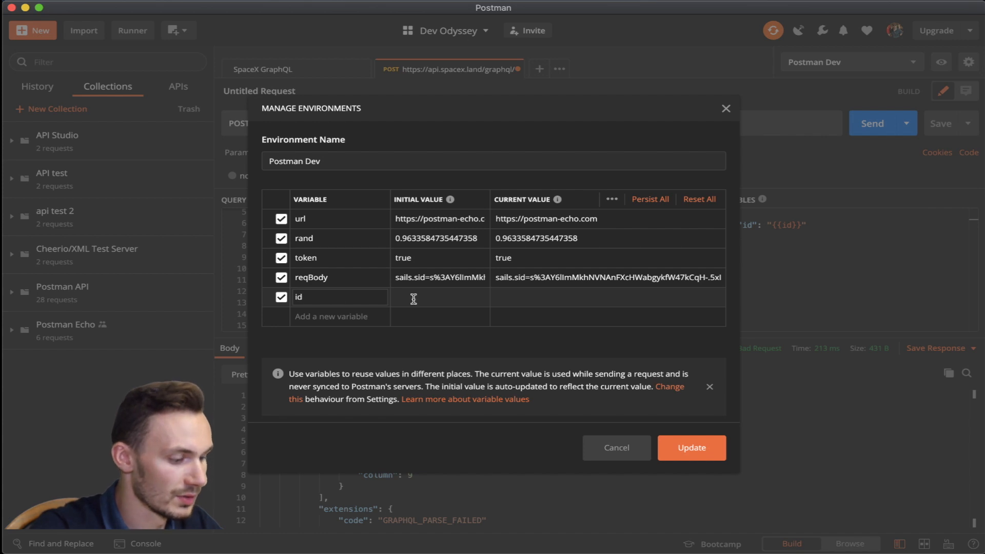
{"action": "type", "text": "21"}
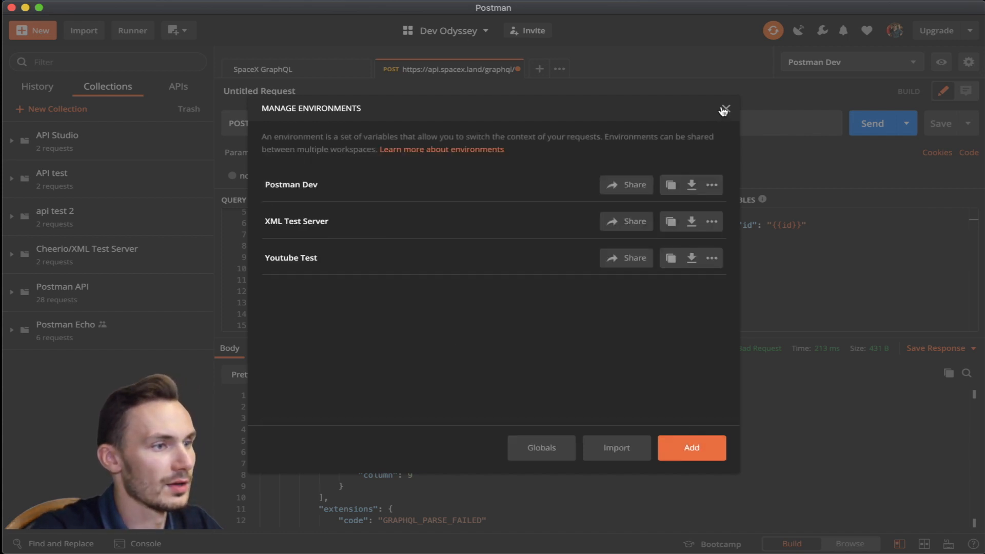
{"action": "left_click", "coordinate": [723, 109]}
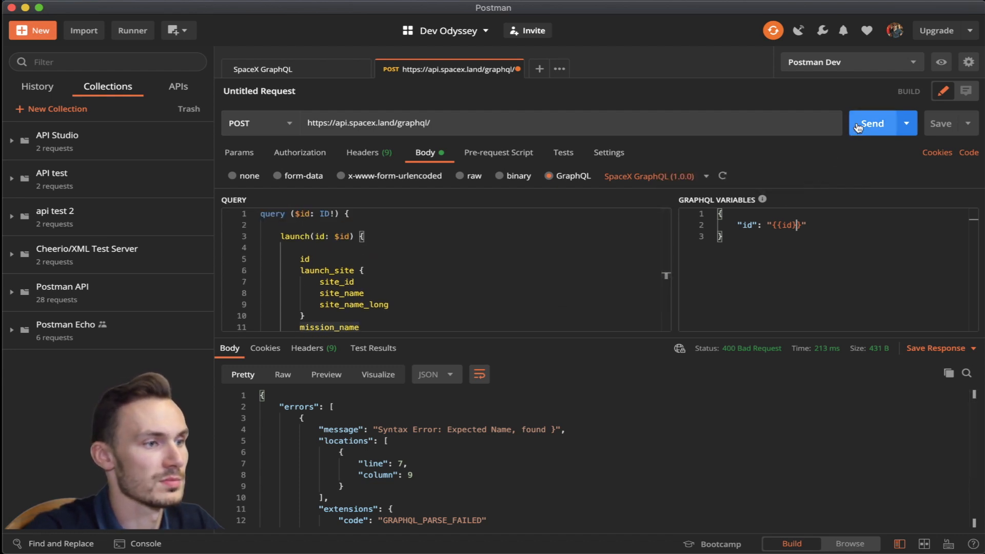
Send the launch query using the id variable and scroll through launch 21's response
{"action": "left_click", "coordinate": [871, 122]}
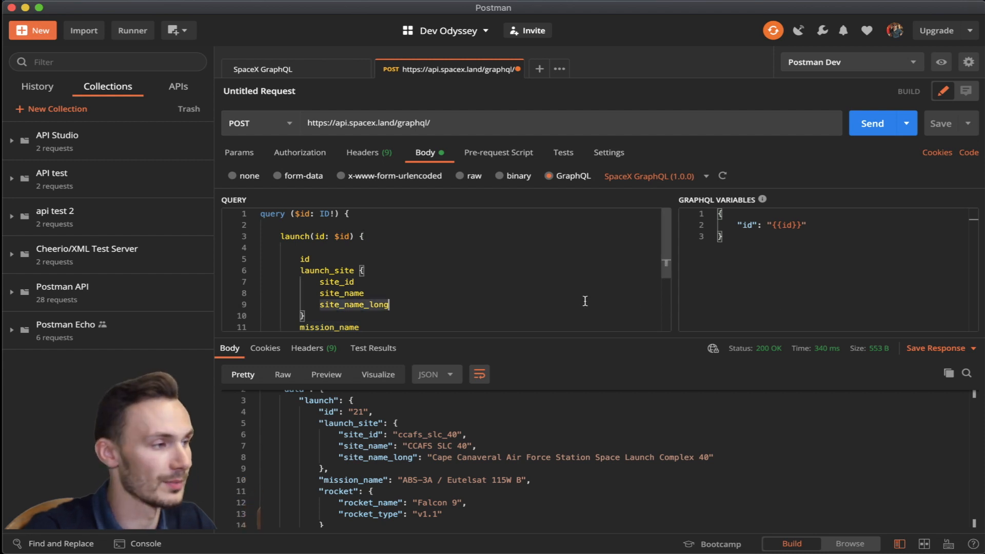
{"action": "scroll", "scroll_direction": "down", "scroll_amount": 3}
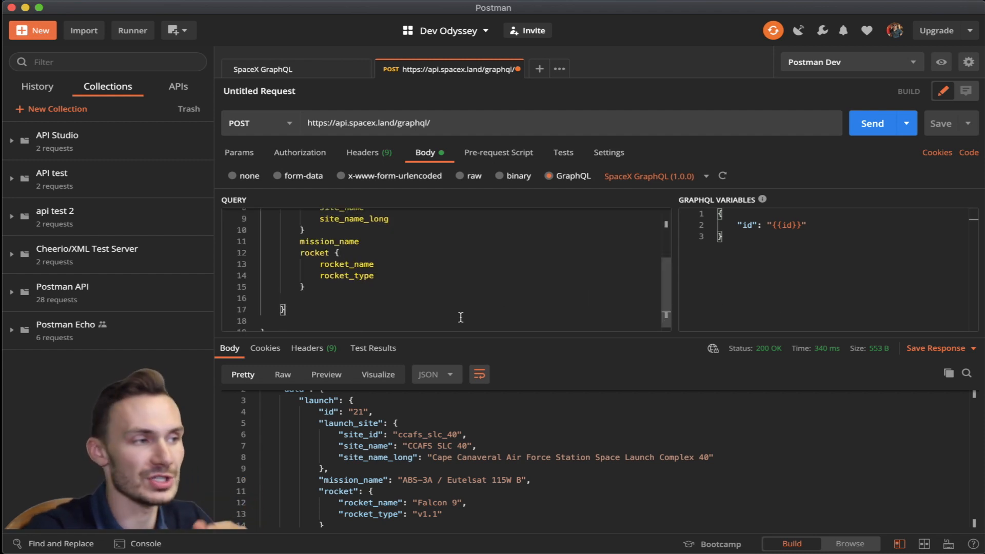
{"action": "scroll", "scroll_direction": "down", "scroll_amount": 3}
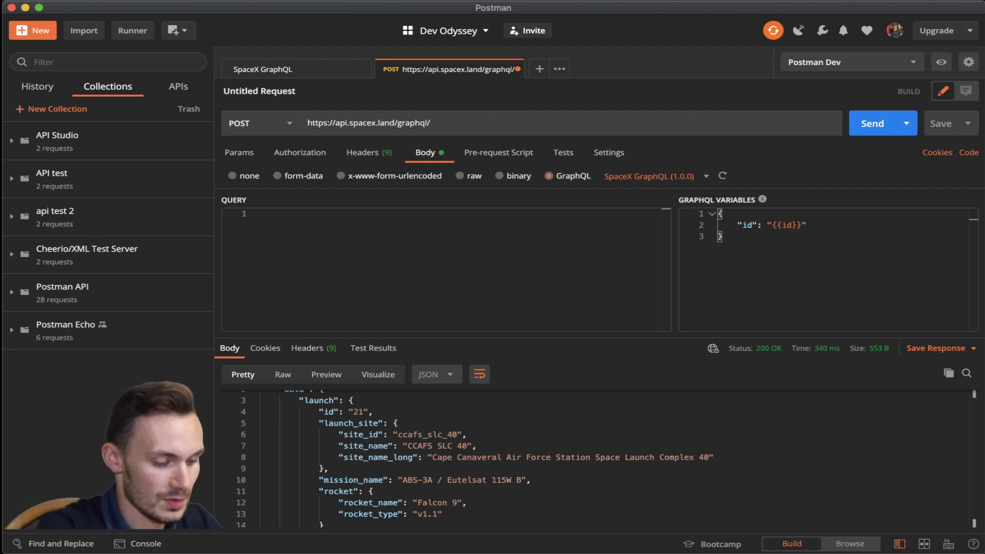
Start a mutation calling insert_users with an objects argument
{"action": "type", "text": "mutation"}
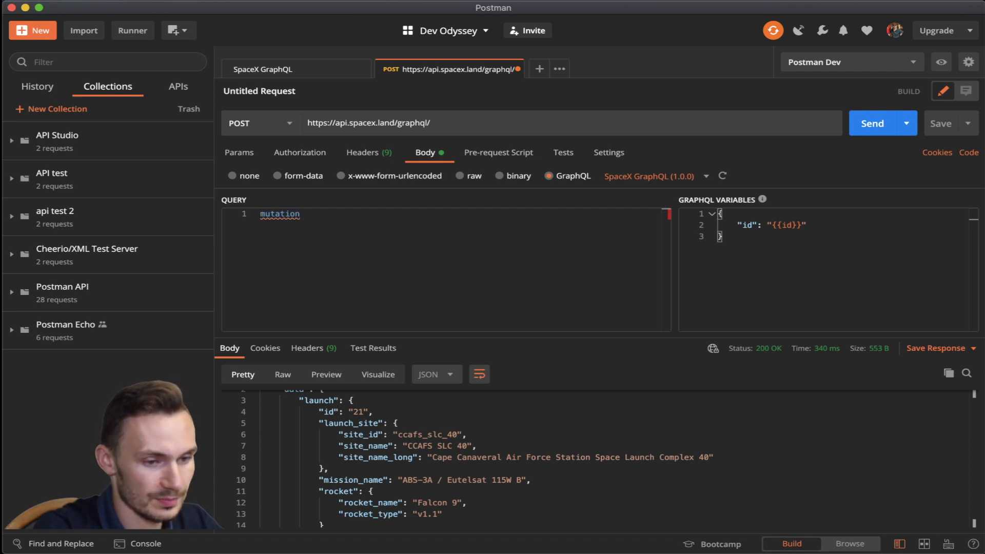
{"action": "type", "text": "{"}
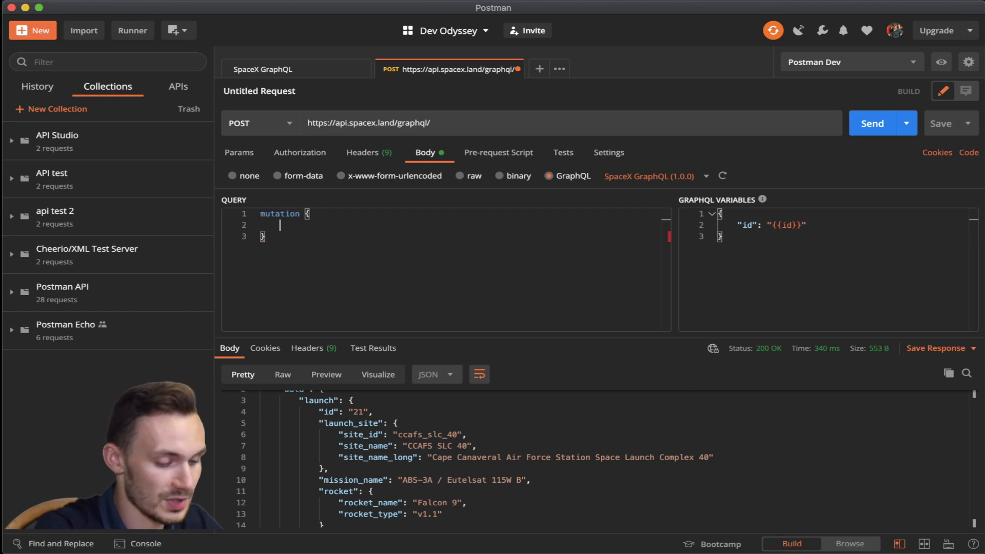
{"action": "type", "text": "inser"}
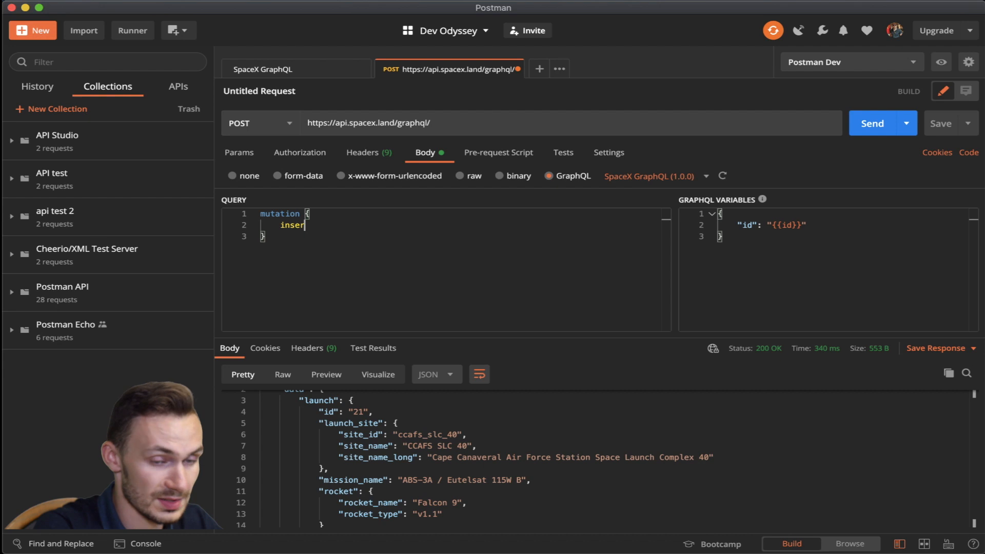
{"action": "type", "text": "t_"}
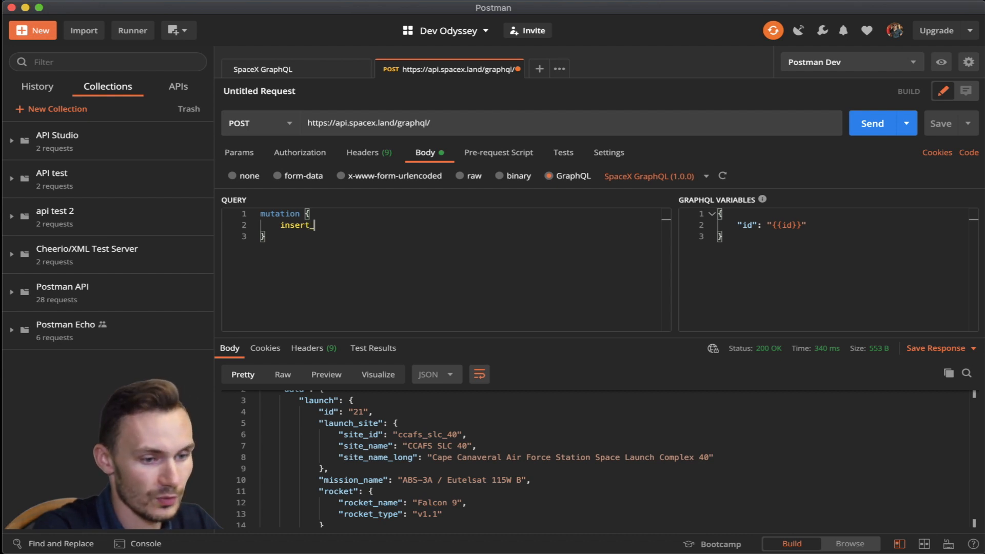
{"action": "type", "text": "user"}
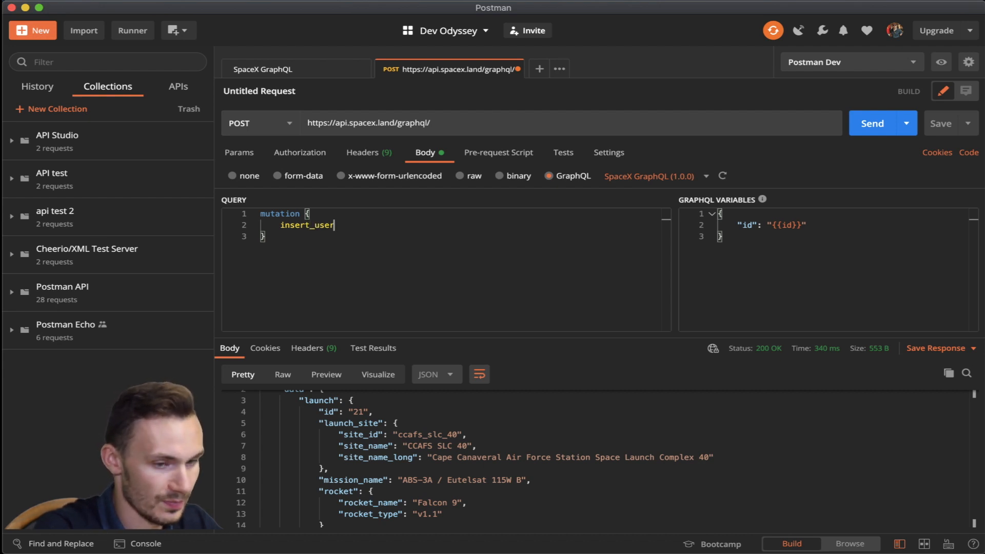
{"action": "type", "text": "s(o)"}
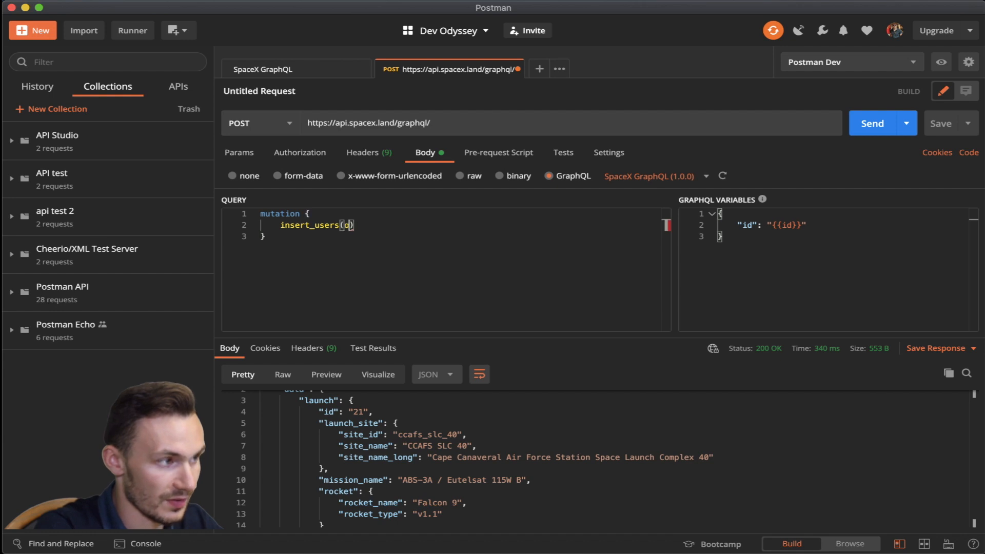
{"action": "type", "text": "bjects:"}
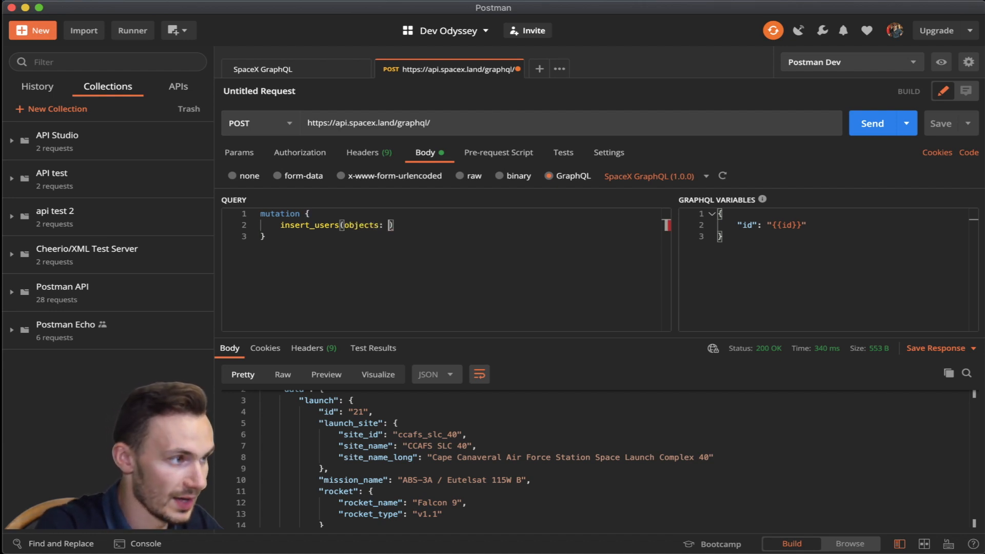
{"action": "type", "text": "{name}"}
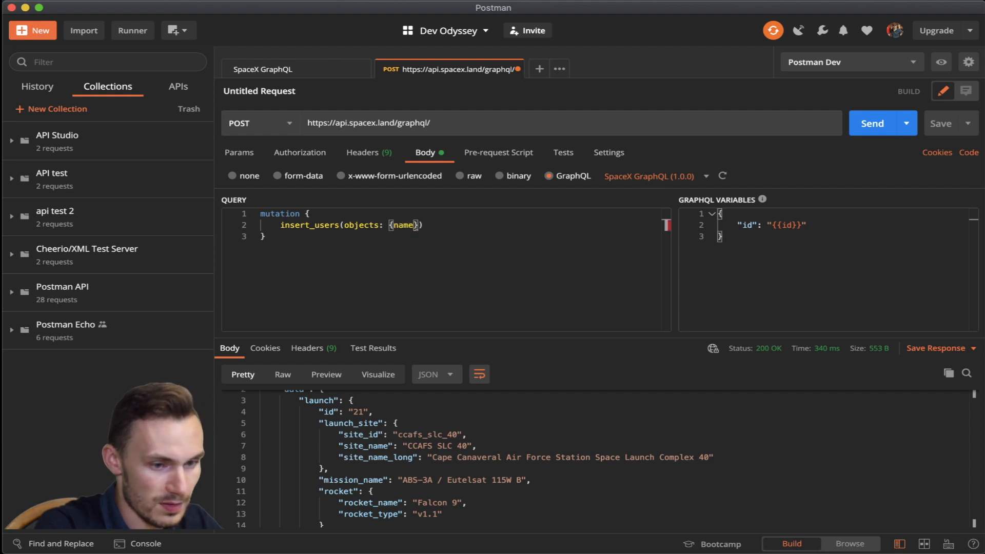
{"action": "type", "text": "\"Ores"}
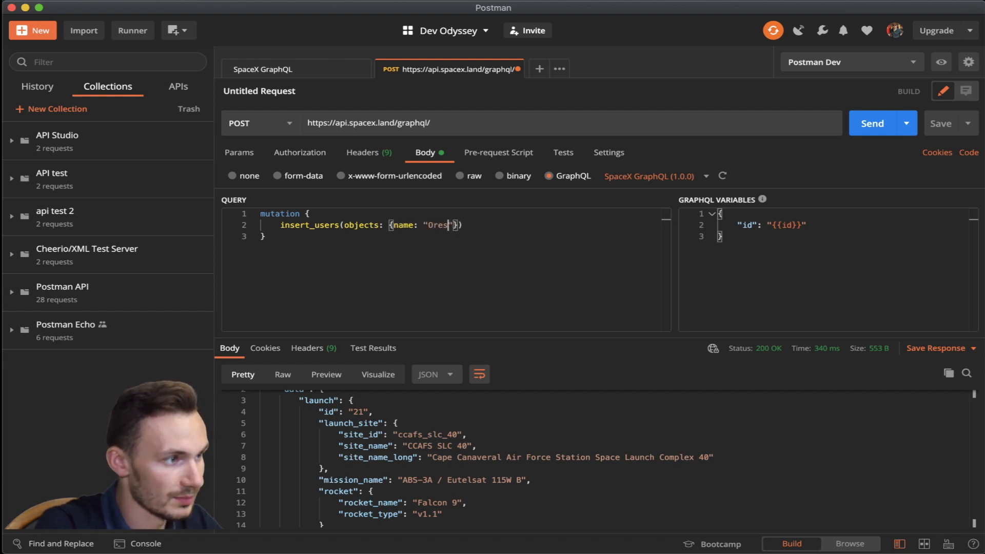
{"action": "type", "text": "\","}
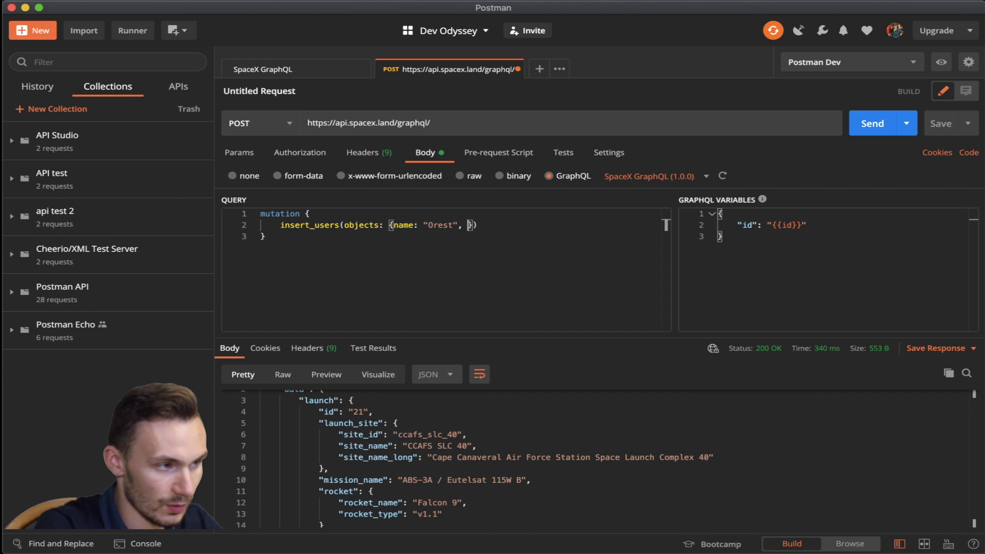
{"action": "type", "text": "rocket:"}
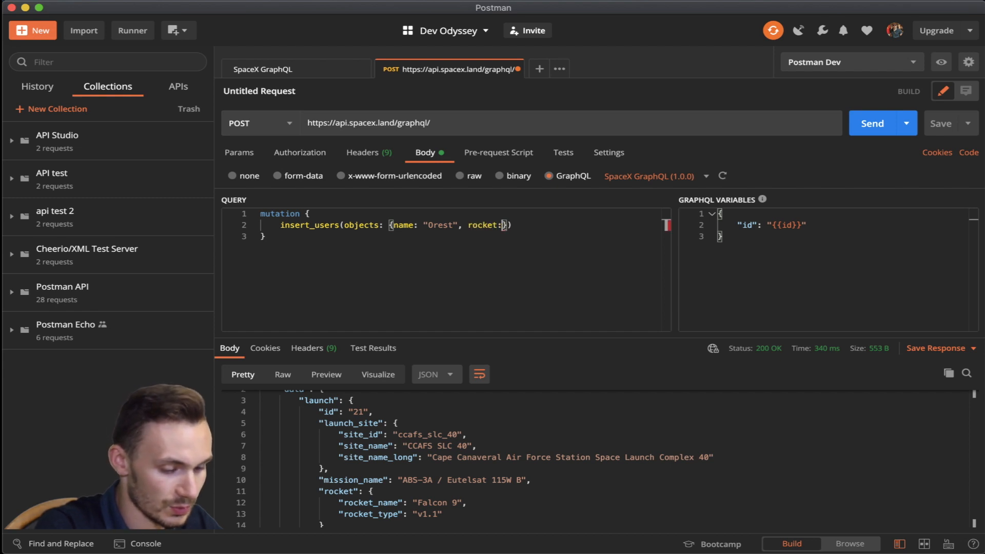
{"action": "type", "text": "\"Facl\""}
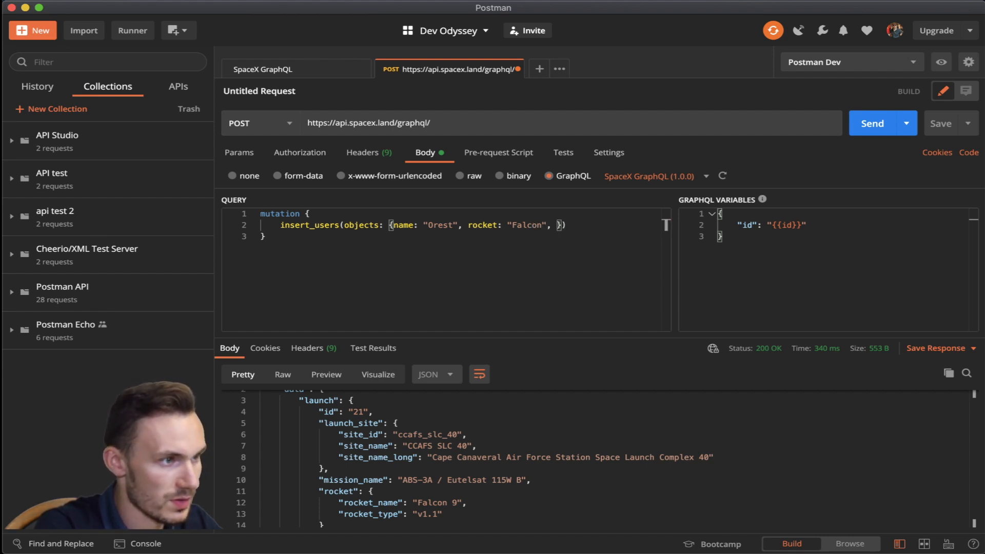
{"action": "type", "text": "twitter: \"\""}
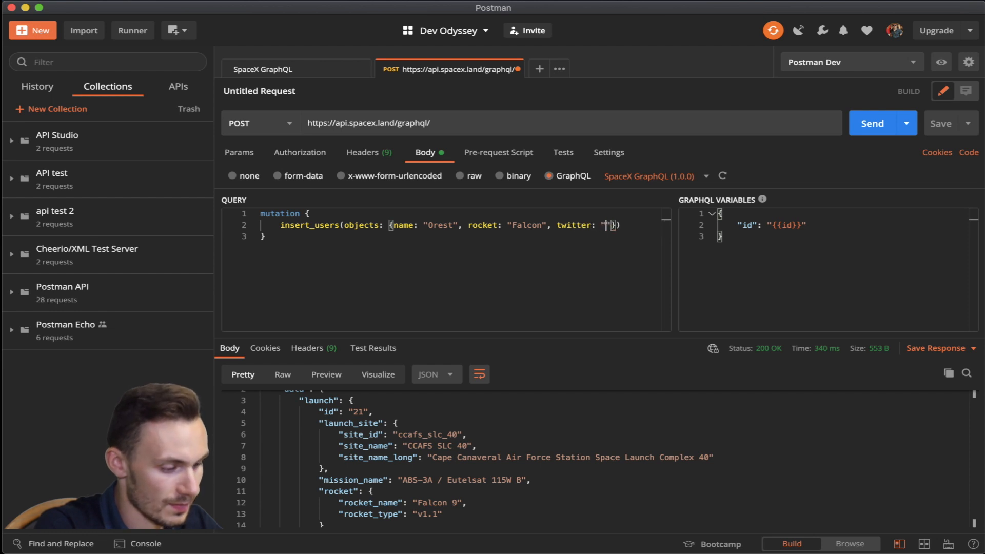
{"action": "type", "text": "@Dev0"}
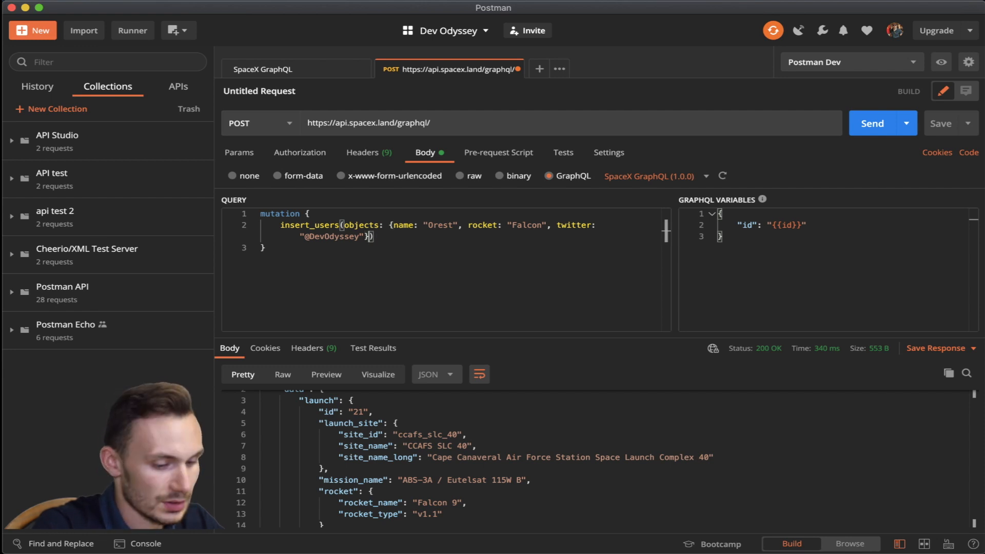
{"action": "type", "text": "{"}
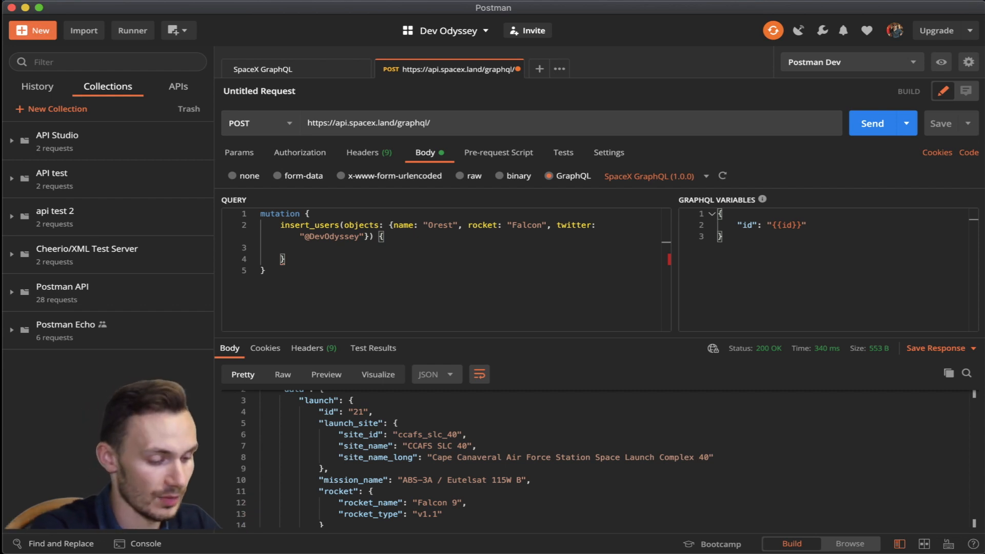
Add a returning block with name, id, rocket and twitter, then send the mutation
{"action": "type", "text": "returning"}
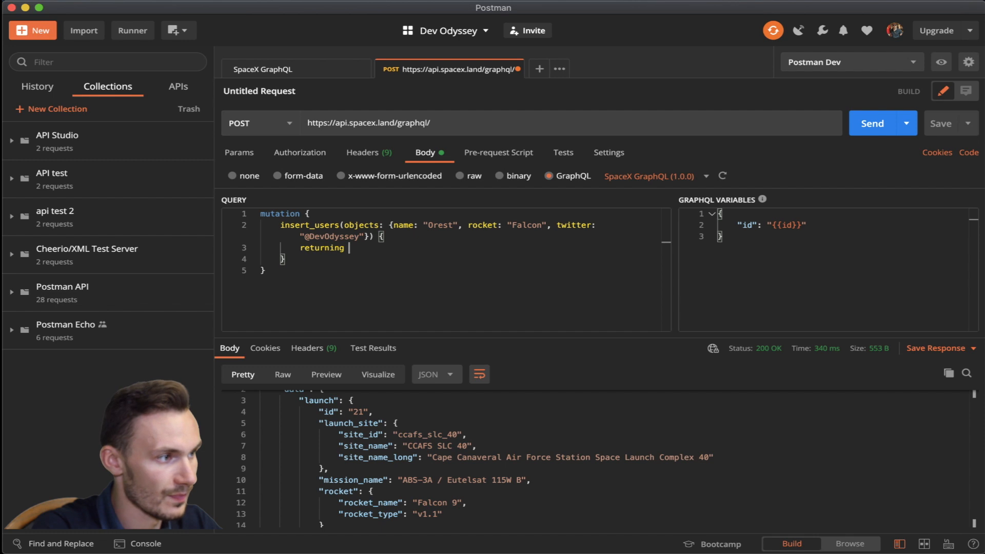
{"action": "type", "text": "{"}
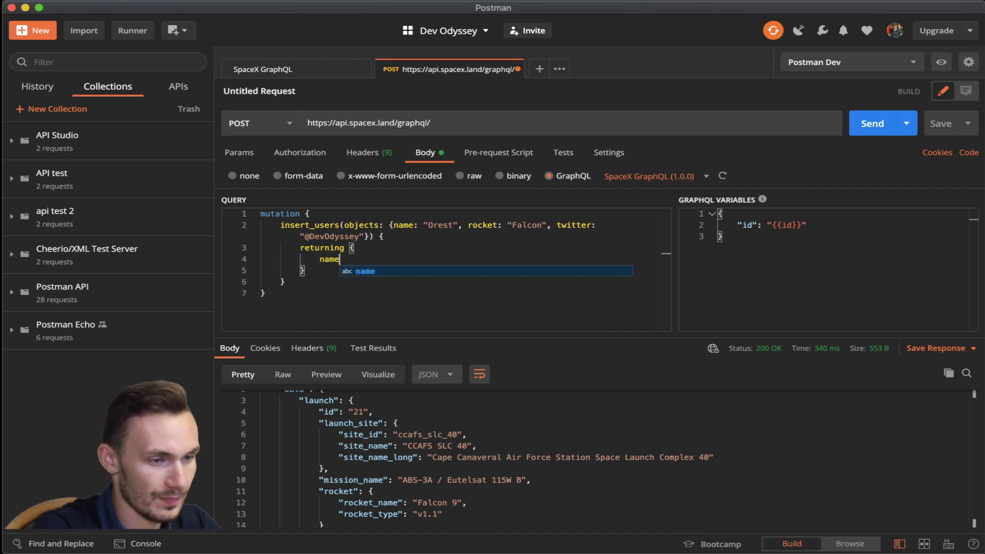
{"action": "key", "text": "enter"}
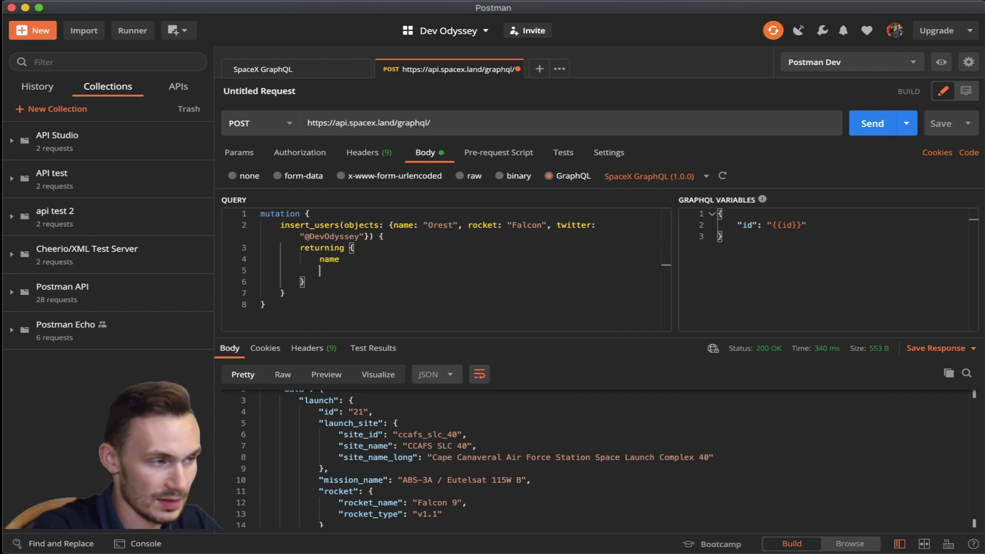
{"action": "type", "text": "id"}
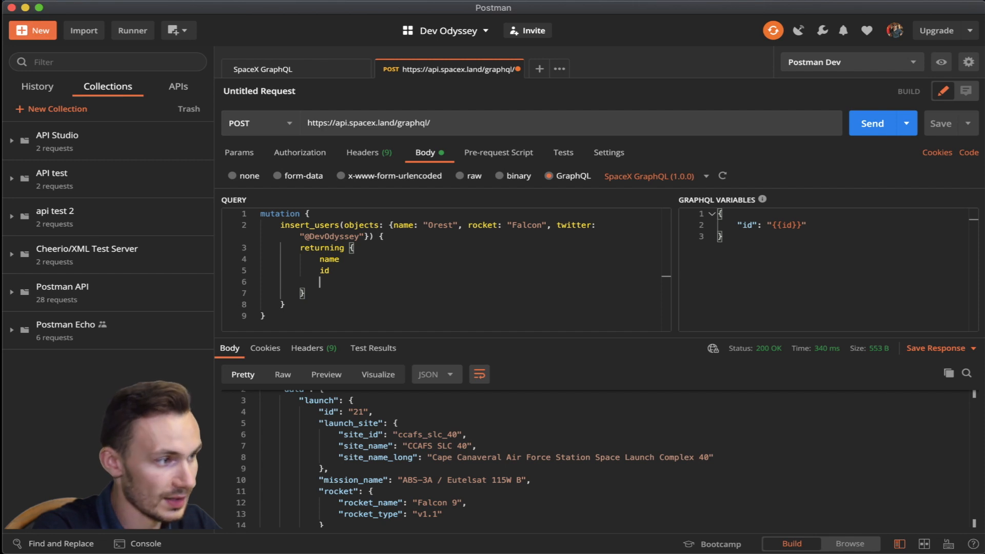
{"action": "type", "text": "rocket"}
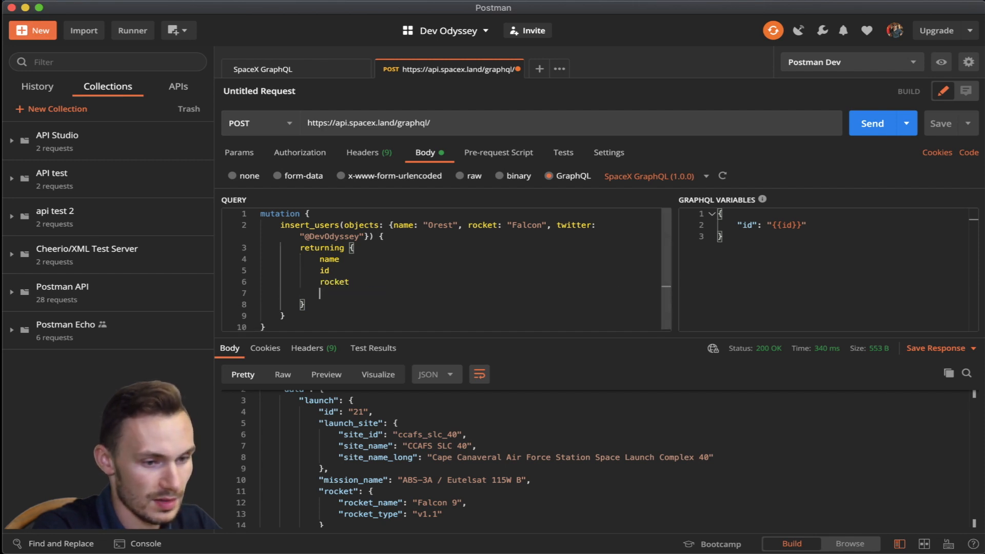
{"action": "type", "text": "t"}
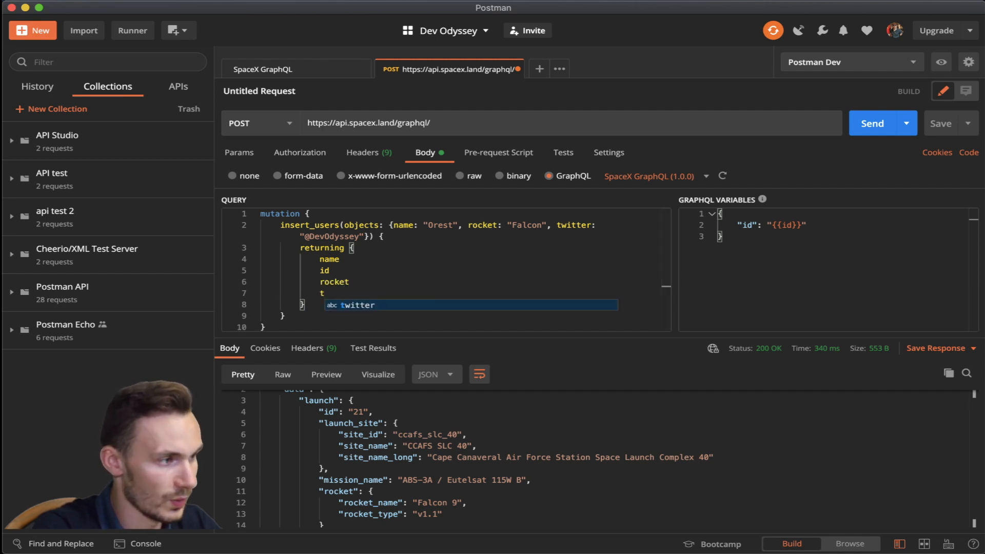
{"action": "type", "text": "witter"}
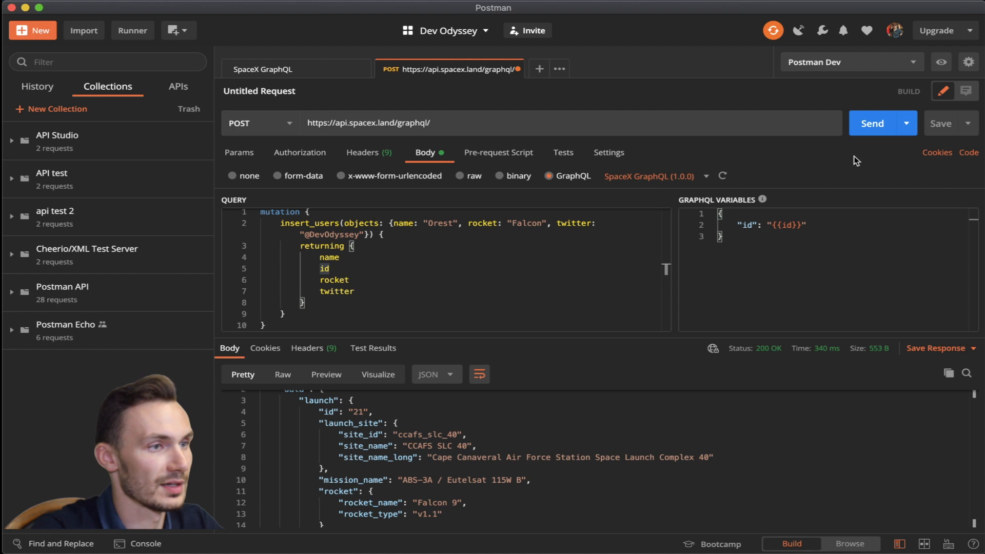
{"action": "left_click", "coordinate": [872, 124]}
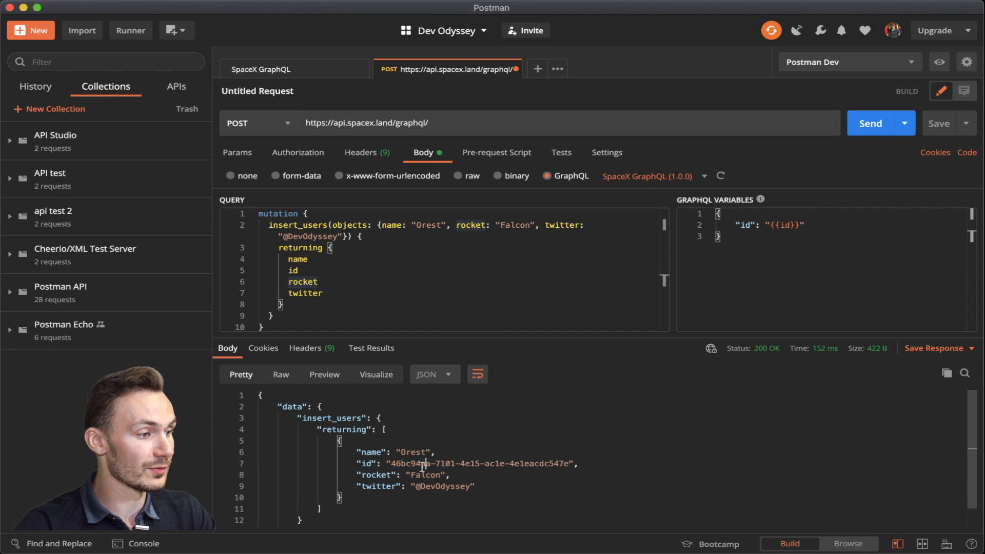
Select the insert_users block in the query editor
{"action": "left_click_drag", "start_coordinate": [390, 463], "coordinate": [533, 464]}
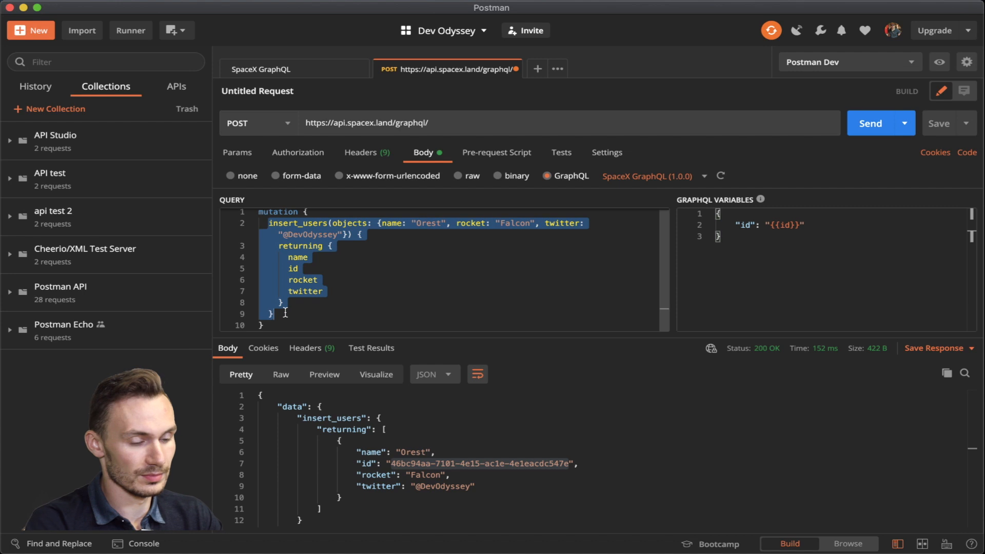
Type delete_users where id _eq Orest's id, followed by an empty returning block
{"action": "type", "text": "de"}
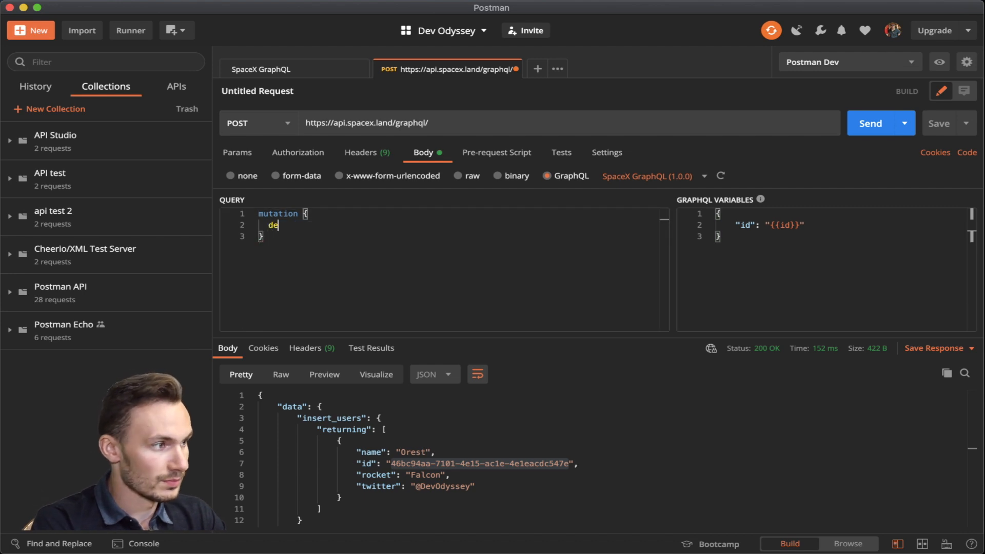
{"action": "type", "text": "lte"}
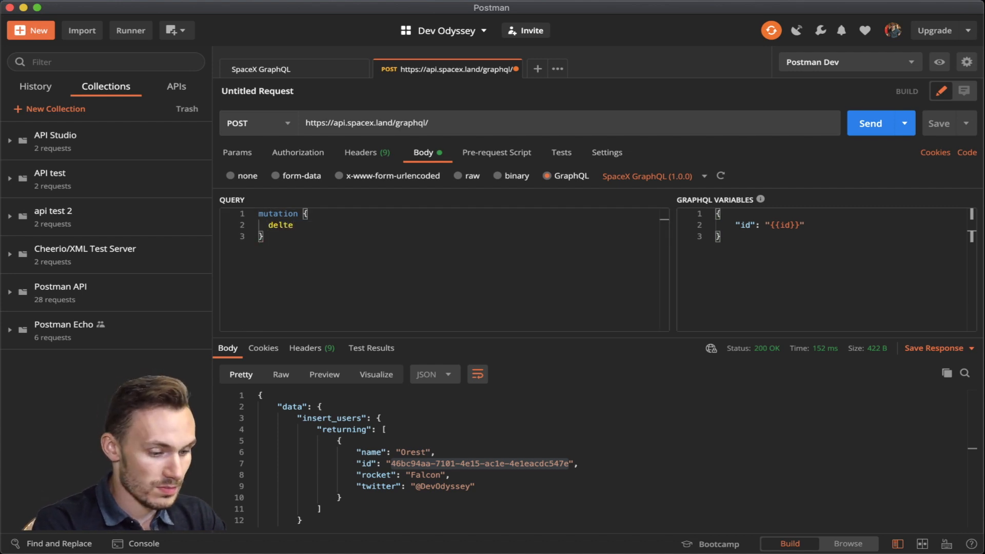
{"action": "type", "text": "_"}
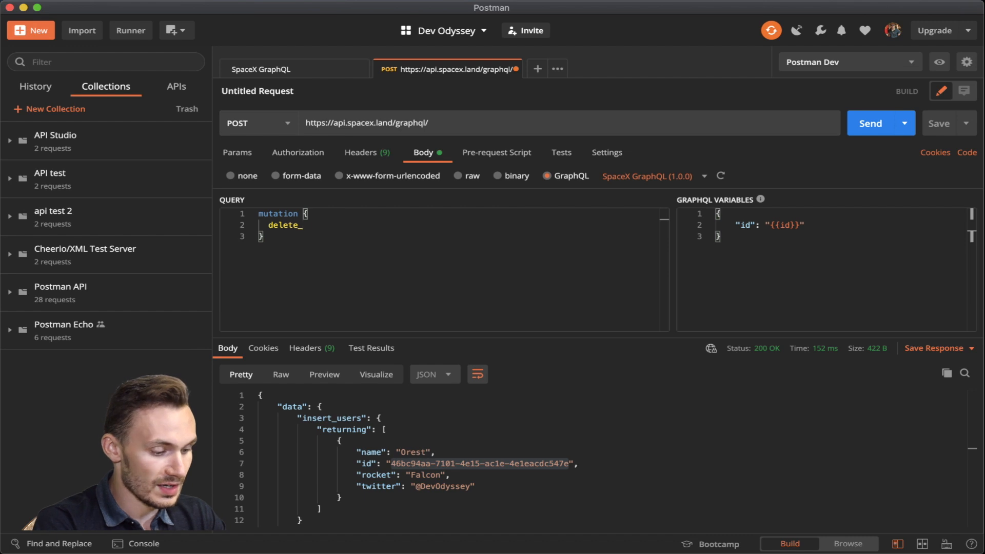
{"action": "type", "text": "users(wher"}
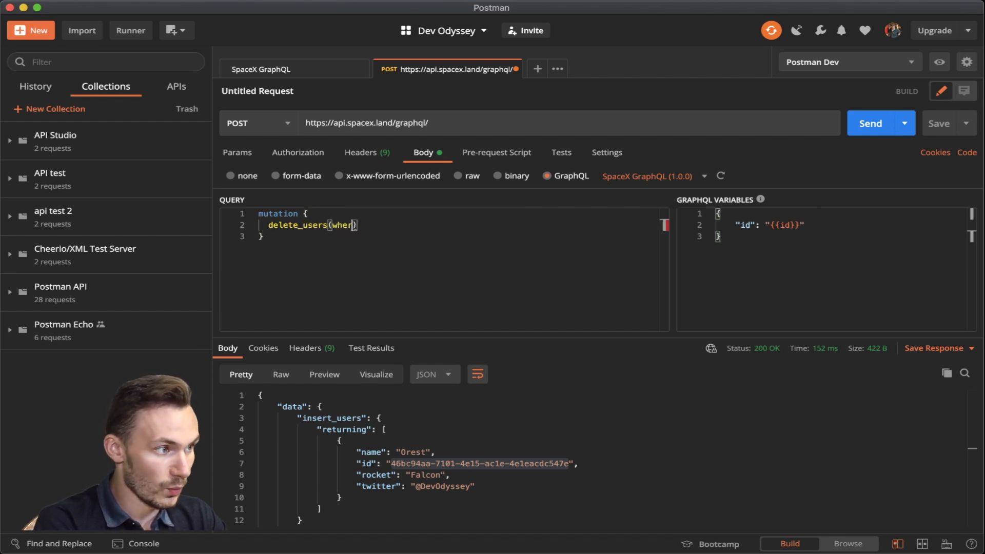
{"action": "type", "text": "e: {"}
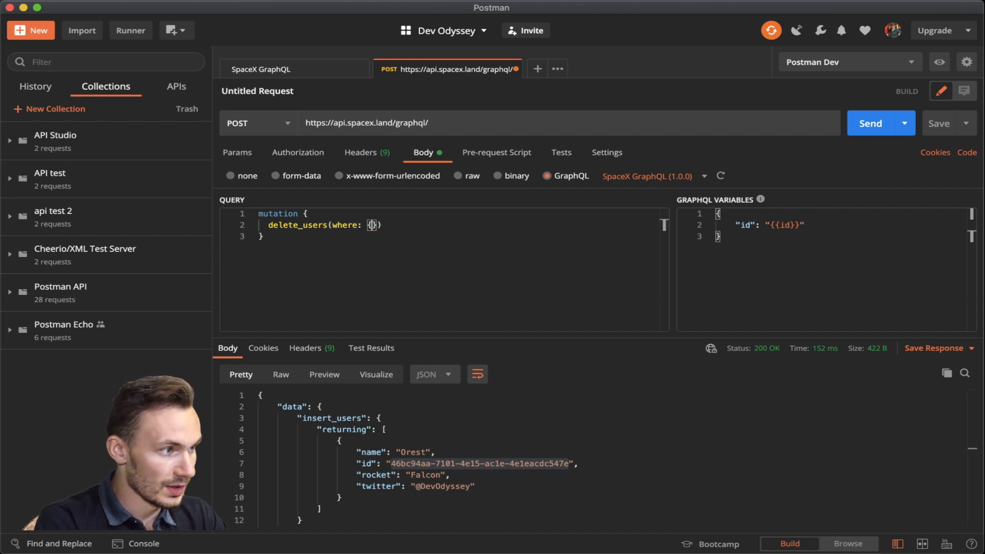
{"action": "type", "text": "id: {"}
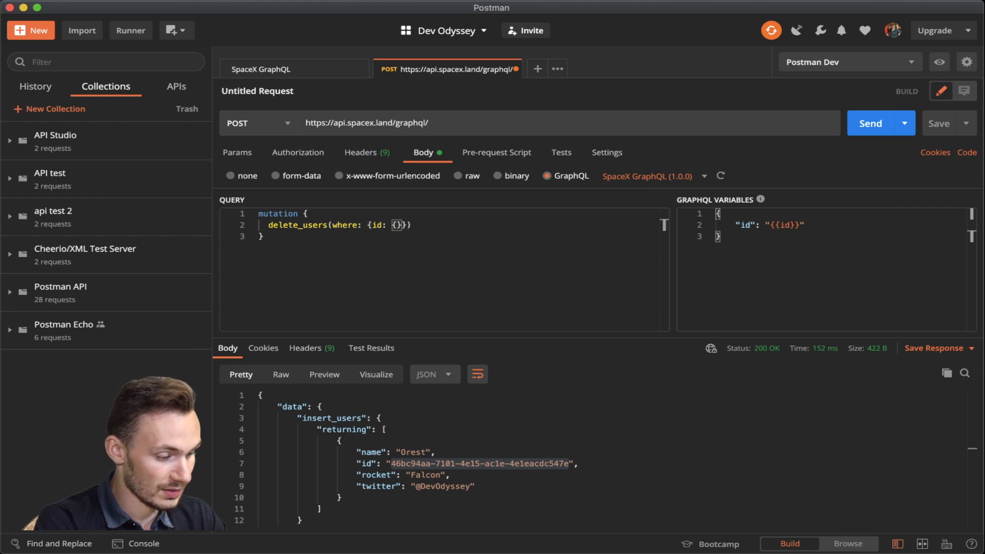
{"action": "type", "text": "_eq"}
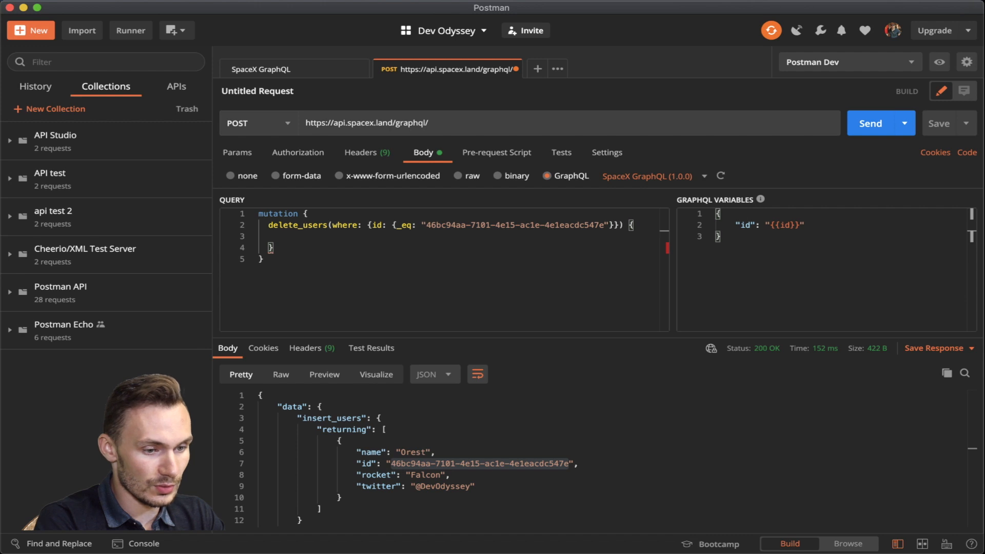
{"action": "type", "text": "returning {"}
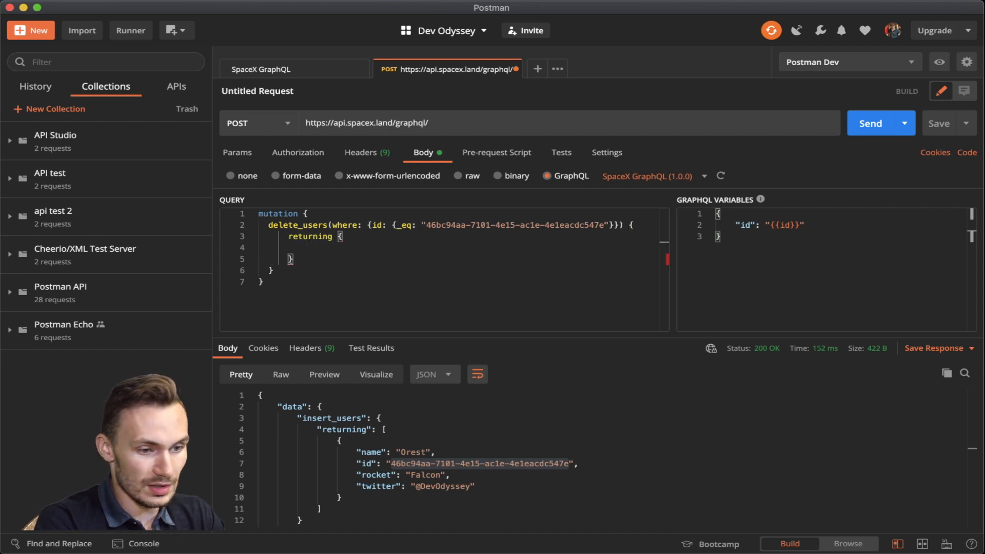
Return name and rocket from delete_users and send the mutation
{"action": "type", "text": "name"}
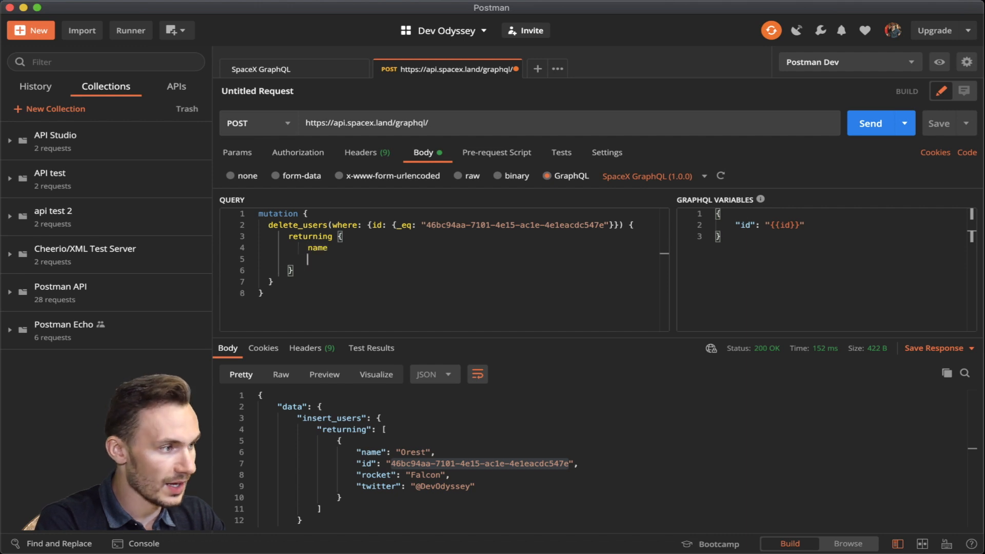
{"action": "type", "text": "rocket"}
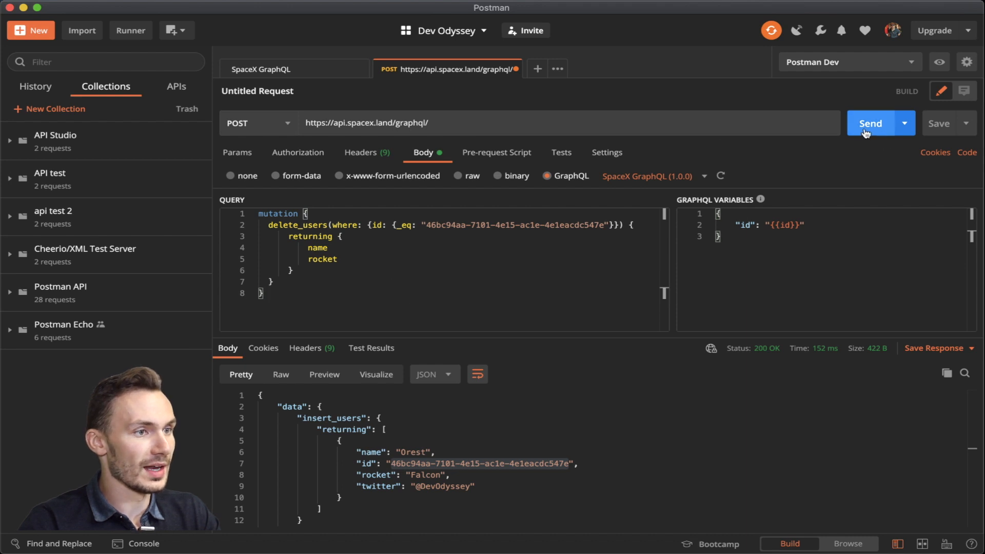
{"action": "left_click", "coordinate": [870, 123]}
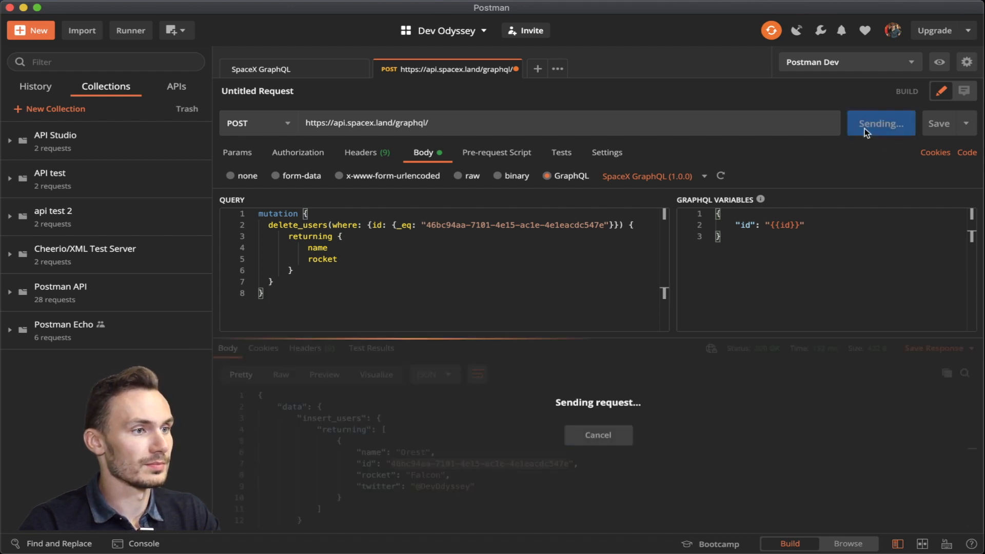